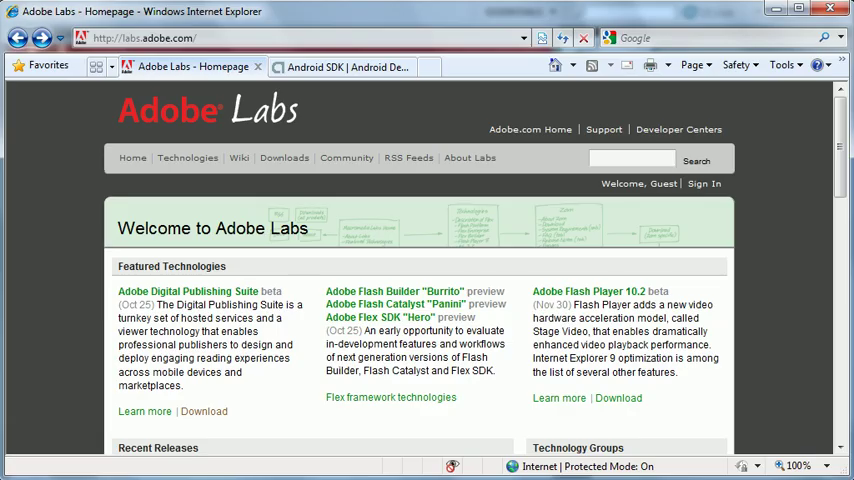
- Browse the Adobe Labs site and reach the Technologies listing
scroll(down, 3)
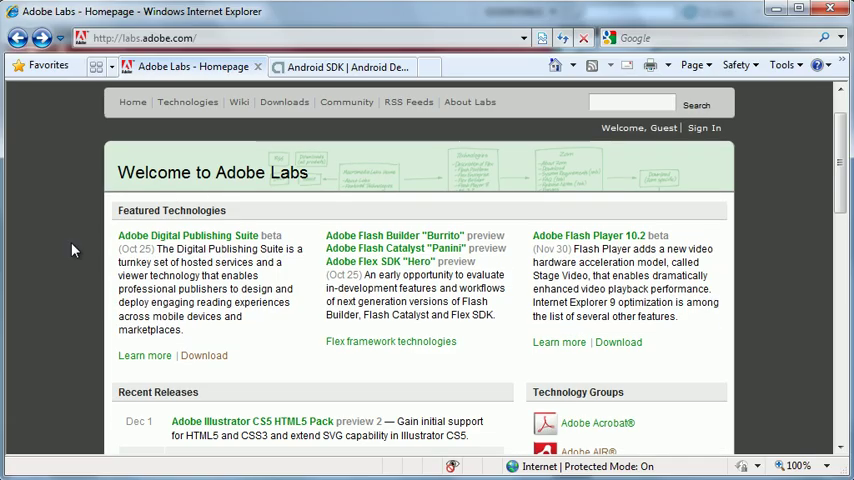
scroll(down, 3)
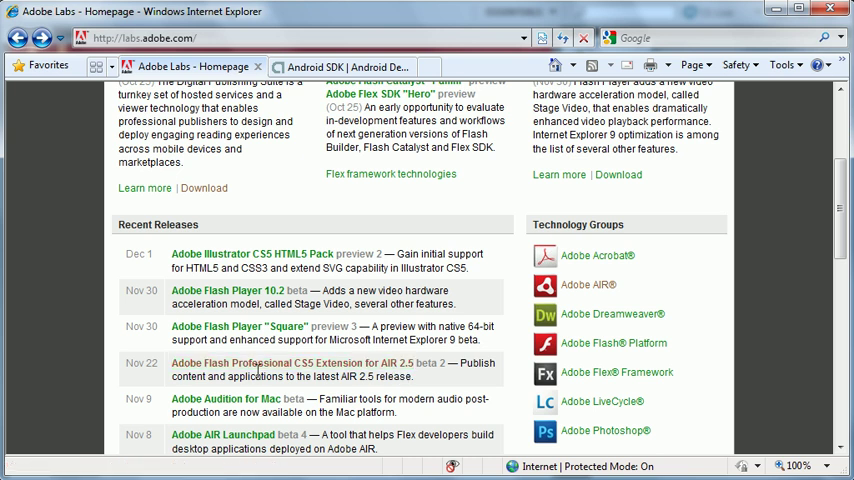
scroll(up, 3)
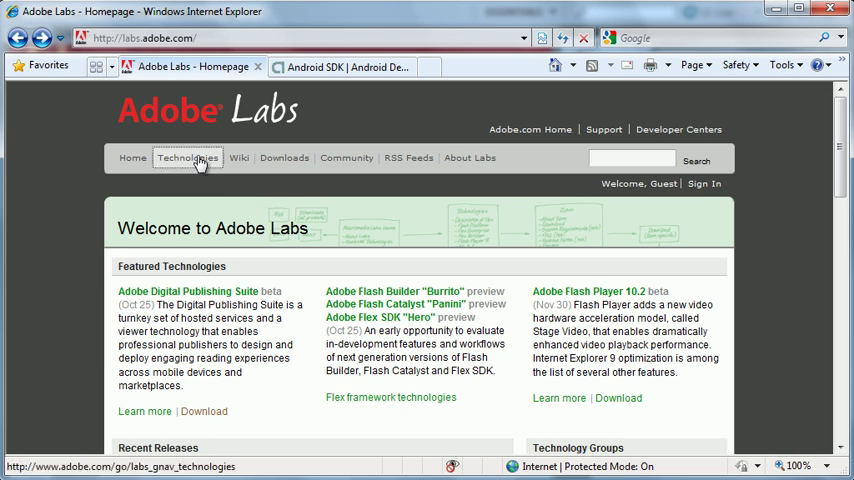
click(188, 158)
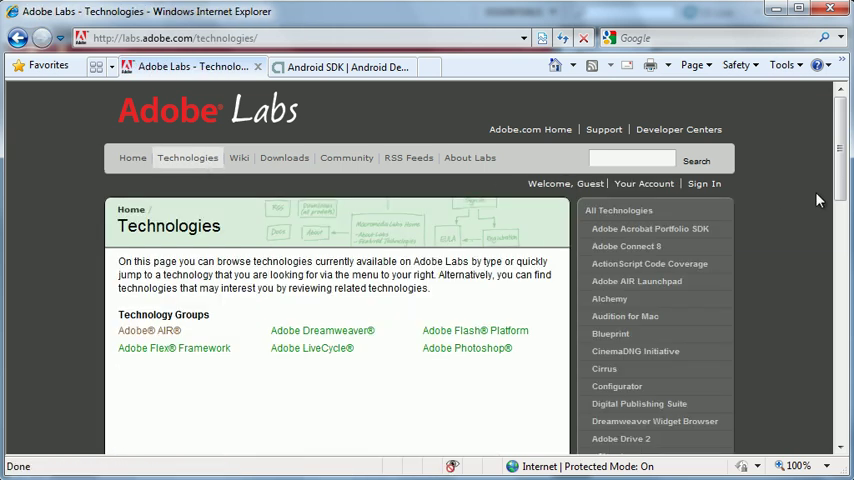
scroll(down, 3)
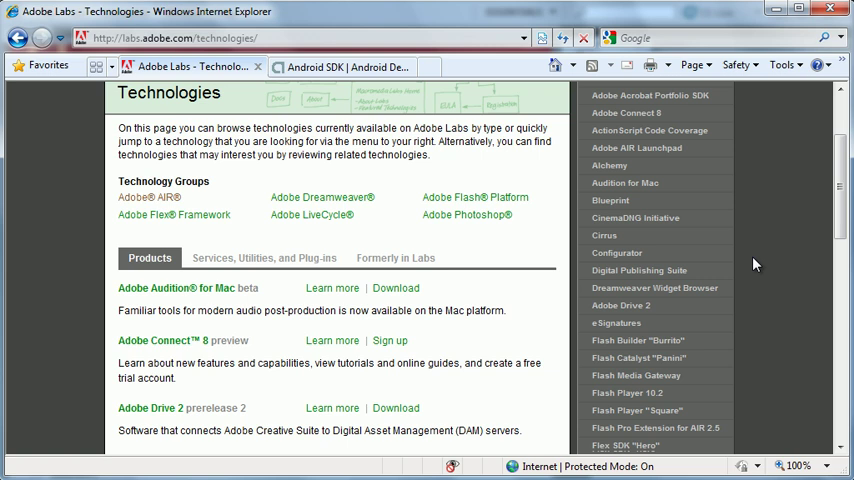
scroll(down, 3)
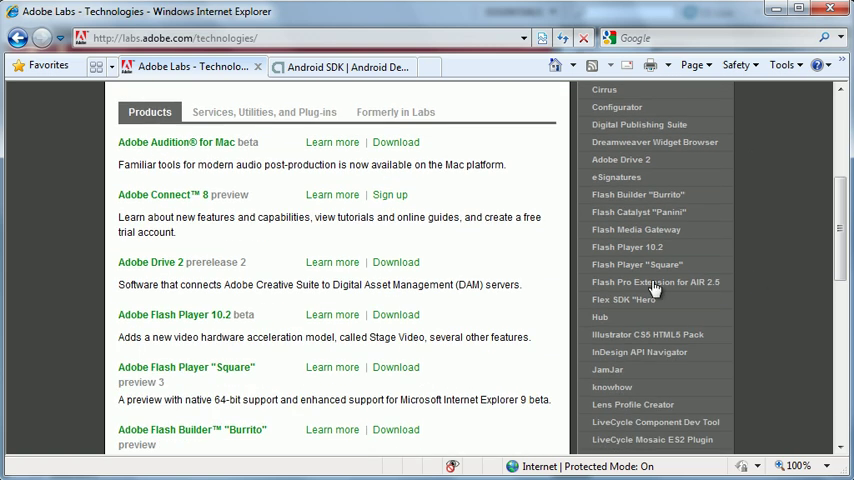
- Go to the Flash Pro Extension for AIR 2.5 page and accept its license terms
click(656, 282)
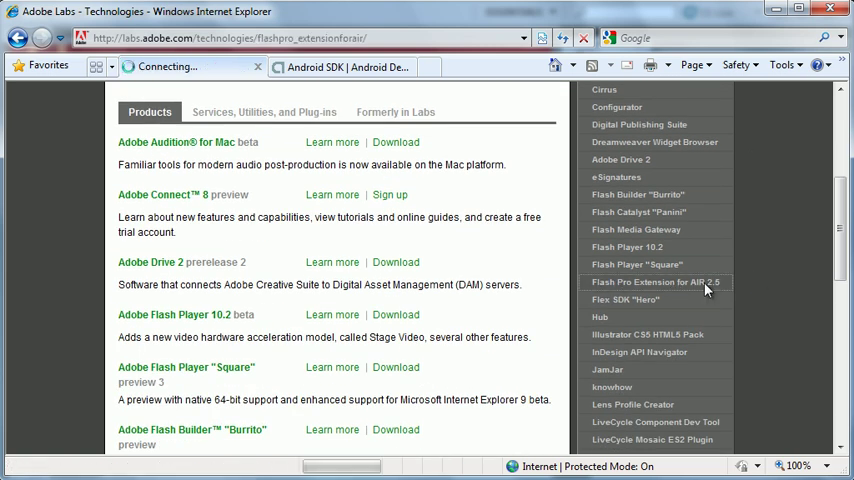
click(656, 282)
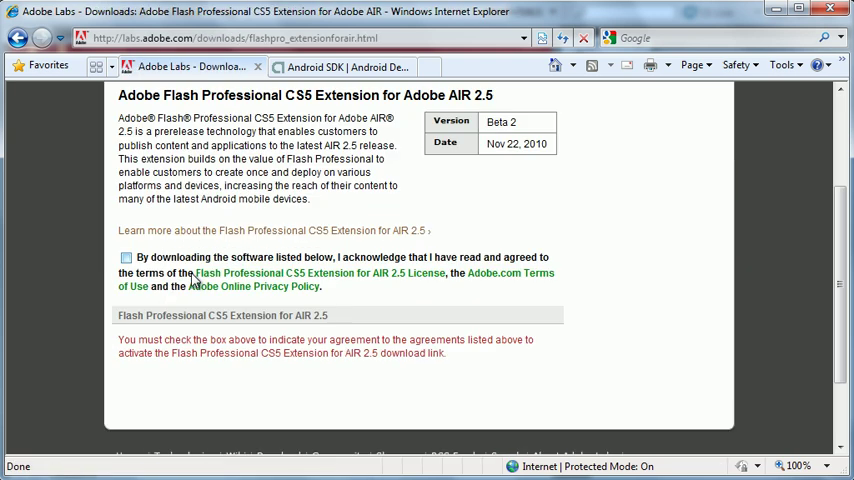
click(126, 258)
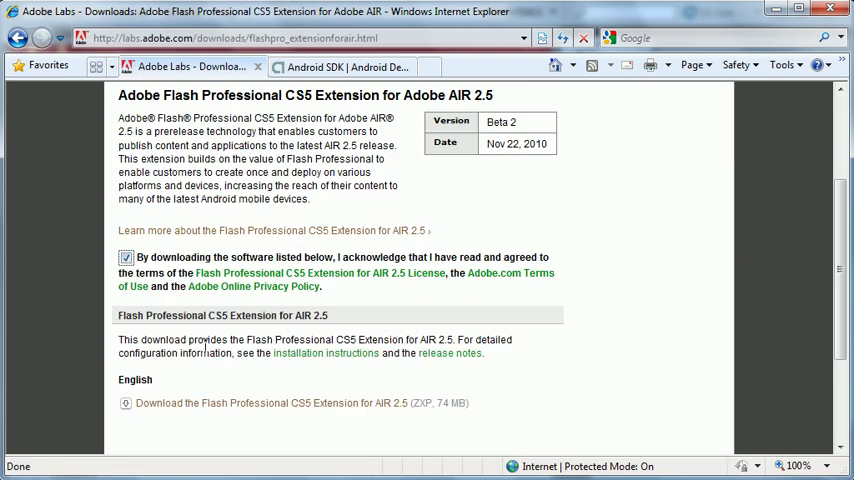
mouse_move(360, 408)
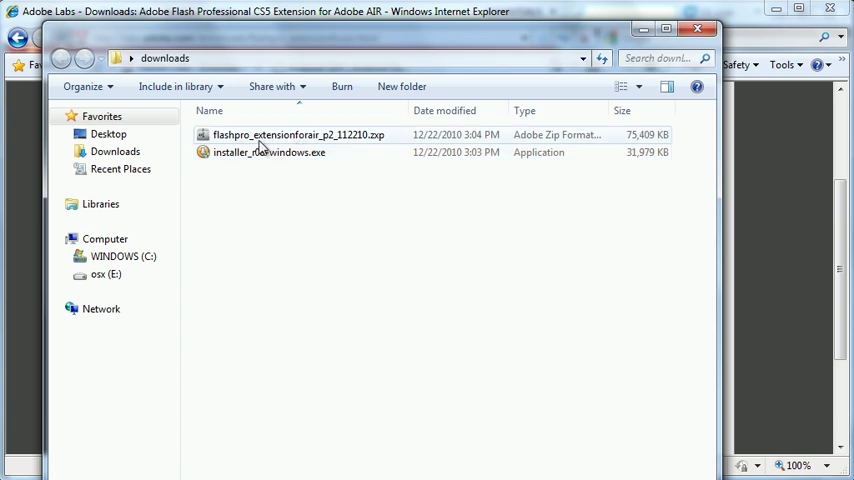
- Launch the downloaded flashpro_extensionforair package from the downloads folder
click(298, 134)
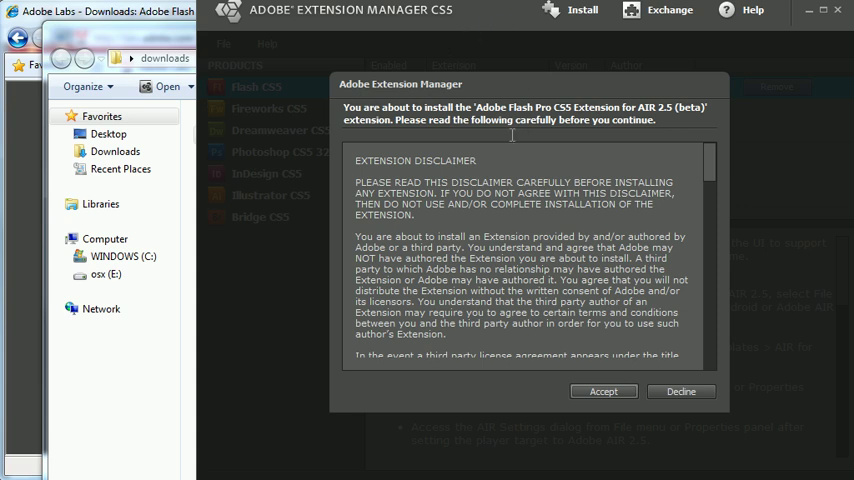
- Accept the disclaimer, replace the existing extension and retry past the file-busy warning
click(604, 392)
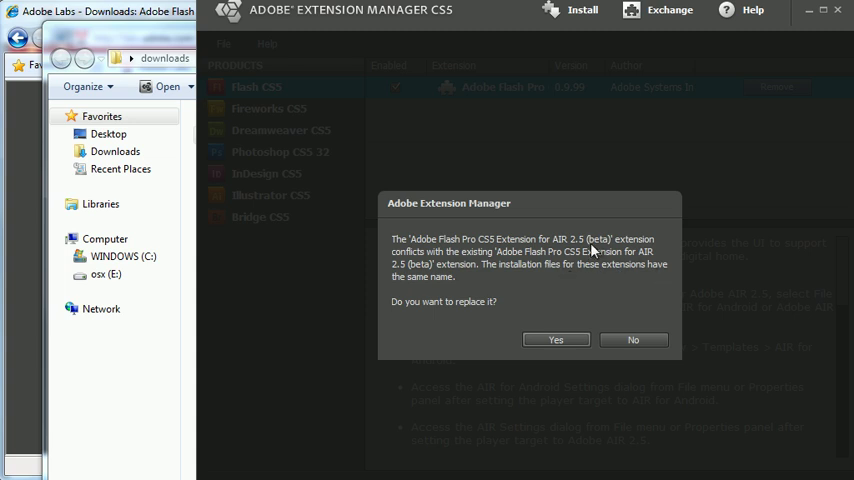
click(556, 340)
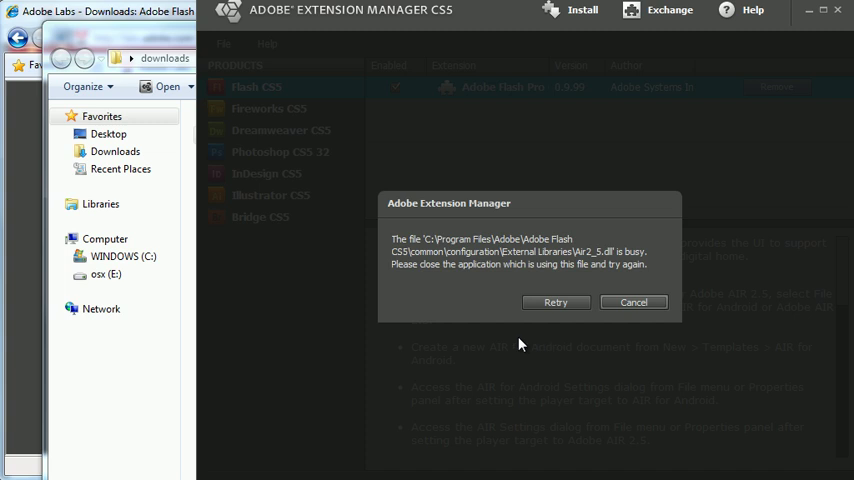
click(632, 302)
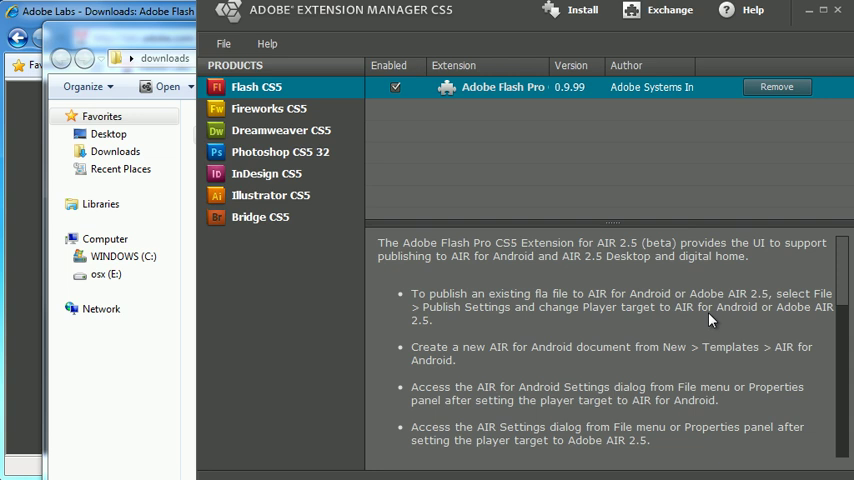
mouse_move(780, 404)
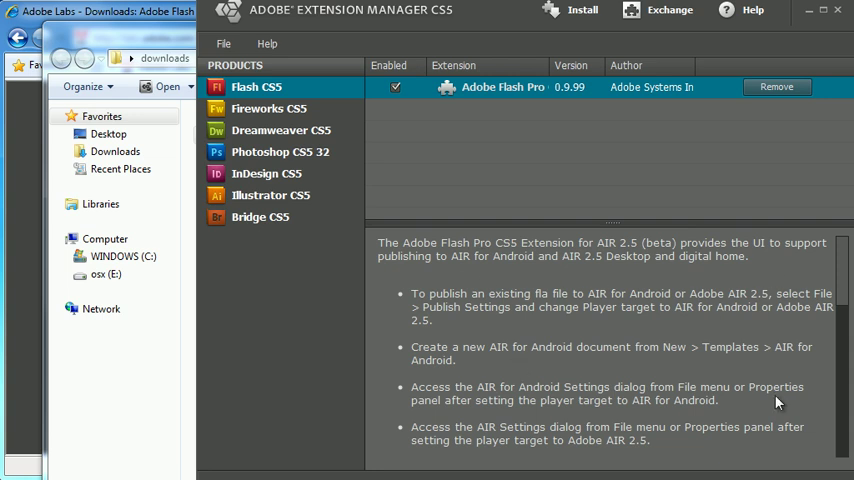
- Launch Flash Professional CS5 to its welcome screen
scroll(down, 3)
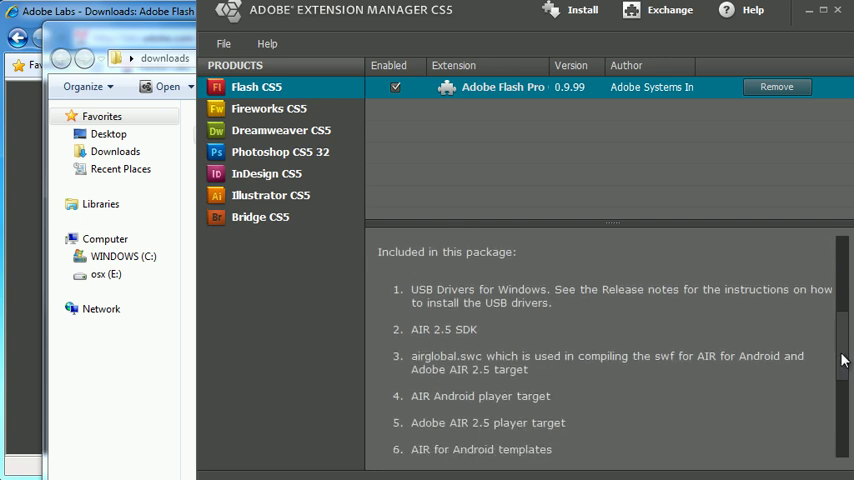
double_click(436, 288)
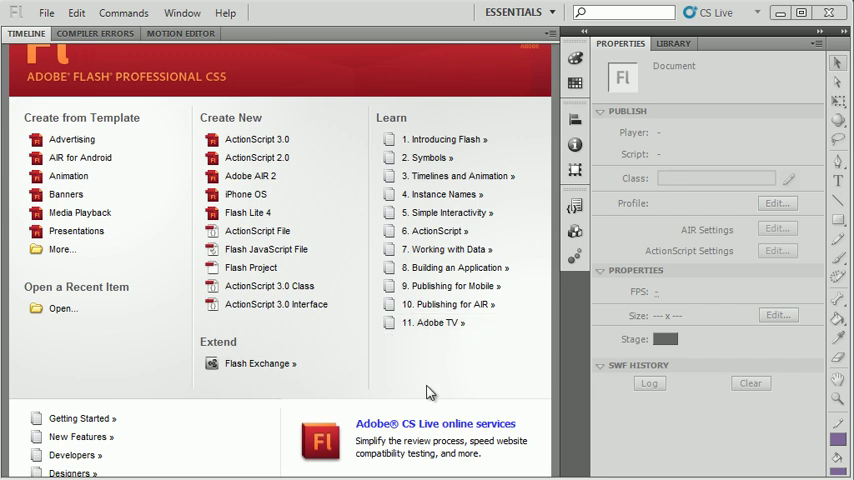
mouse_move(420, 388)
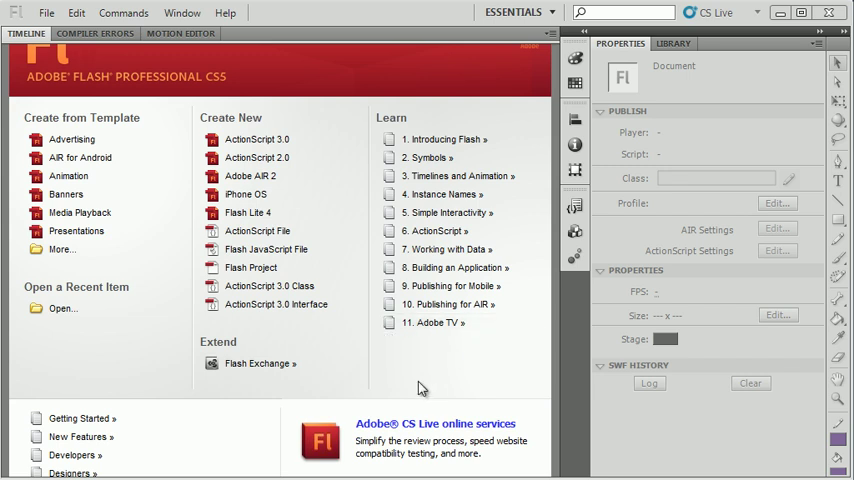
mouse_move(230, 140)
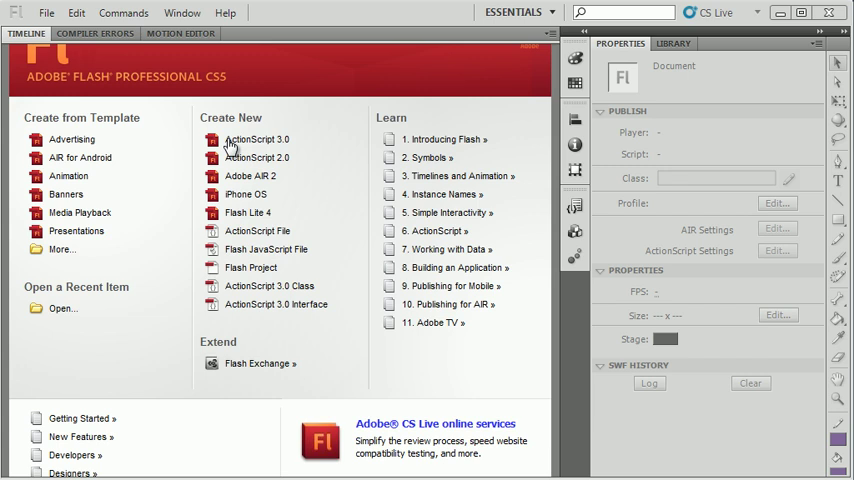
- Create a new document from the 480x800 AIR for Android template and view the stage at 50%
click(46, 12)
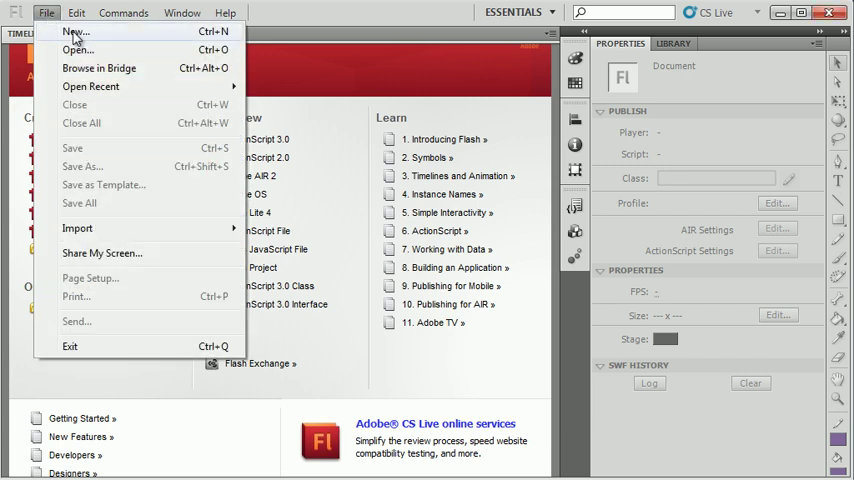
click(76, 32)
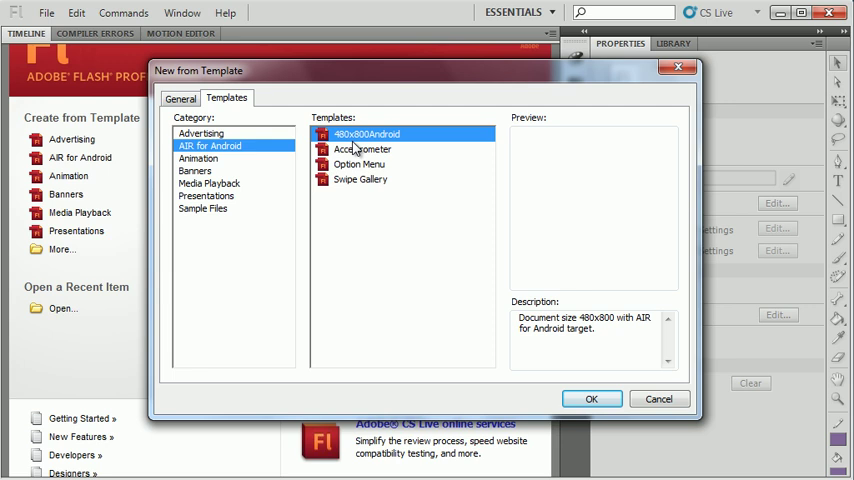
mouse_move(584, 300)
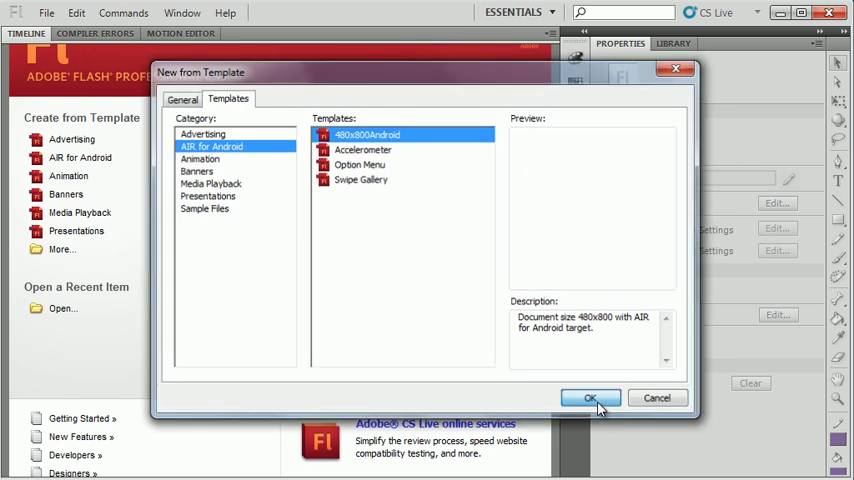
click(590, 398)
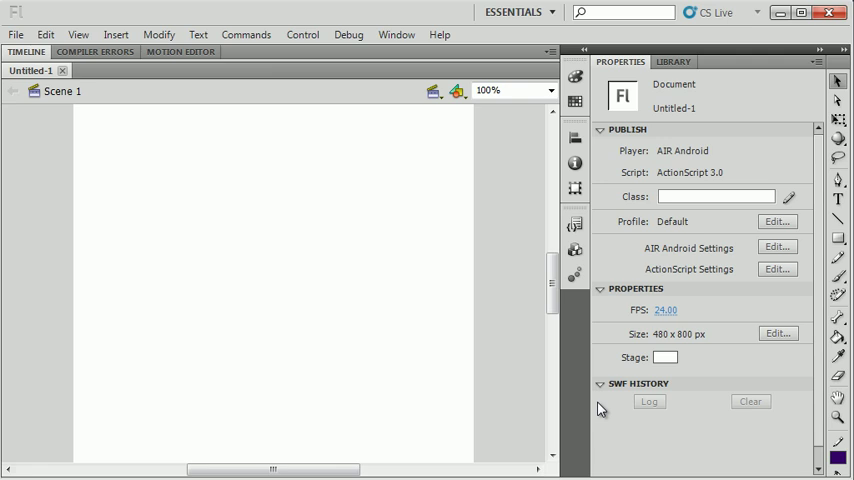
mouse_move(600, 382)
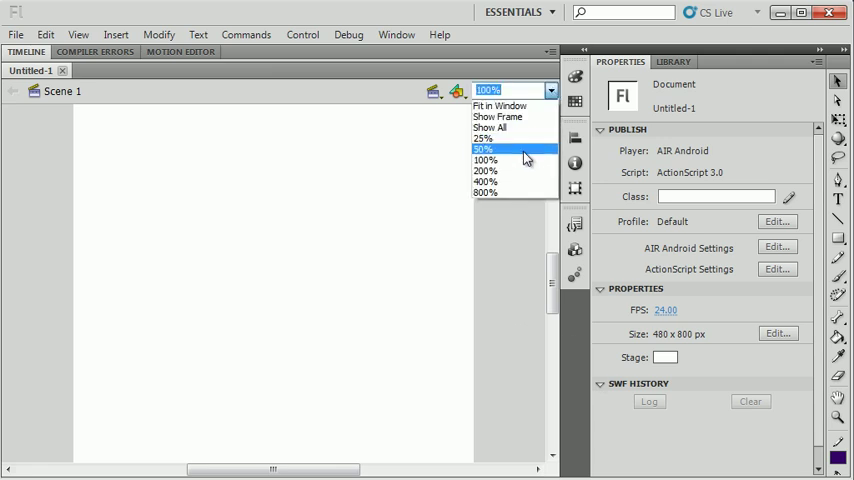
click(482, 148)
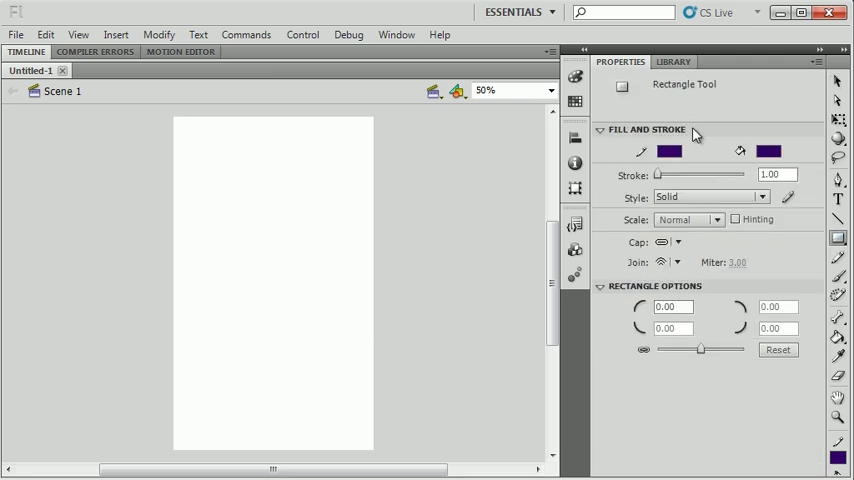
- Draw an orange rectangle and convert it to a Button symbol named MyButton
click(670, 152)
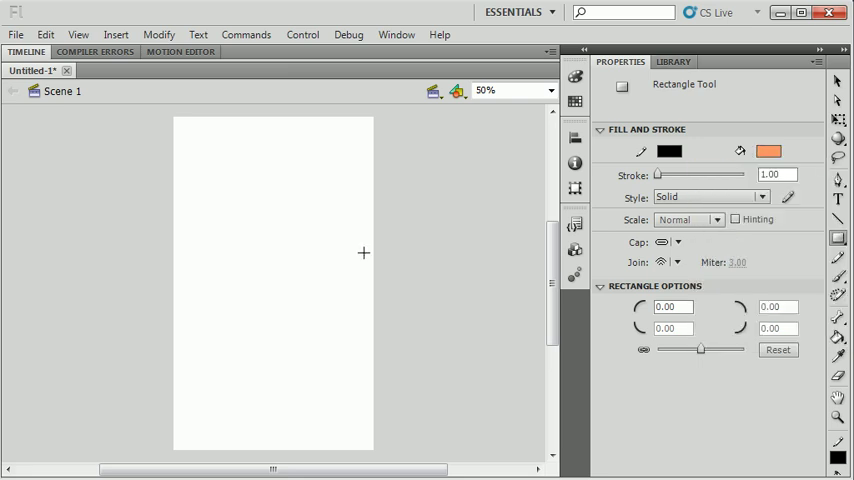
drag(212, 192, 340, 220)
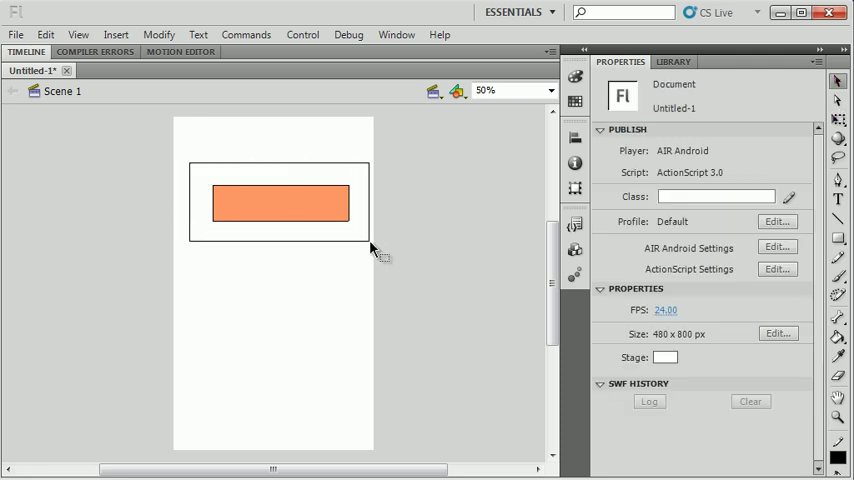
click(158, 34)
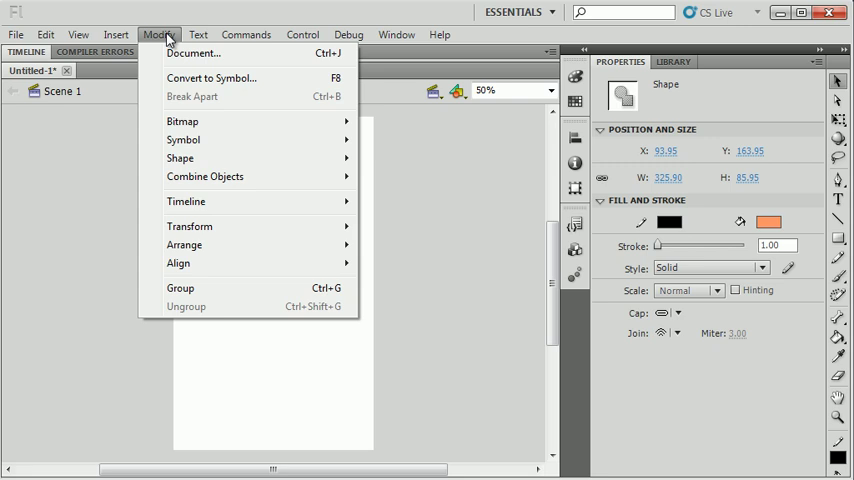
click(212, 78)
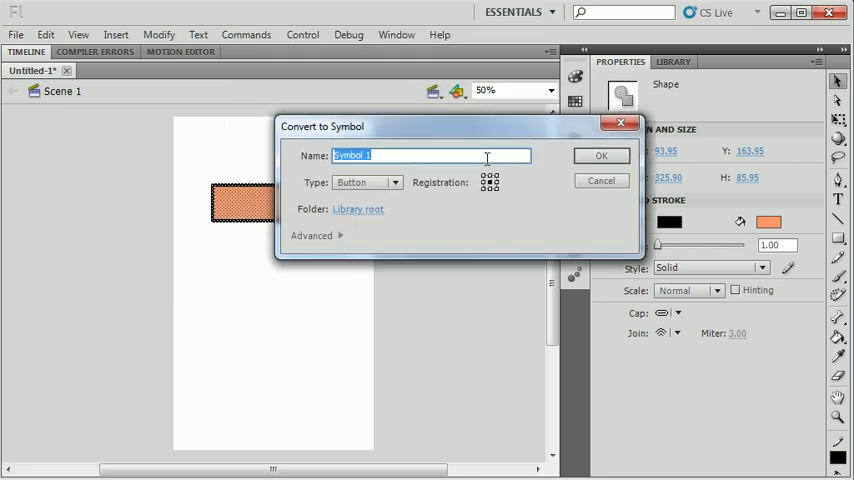
text(MyButton)
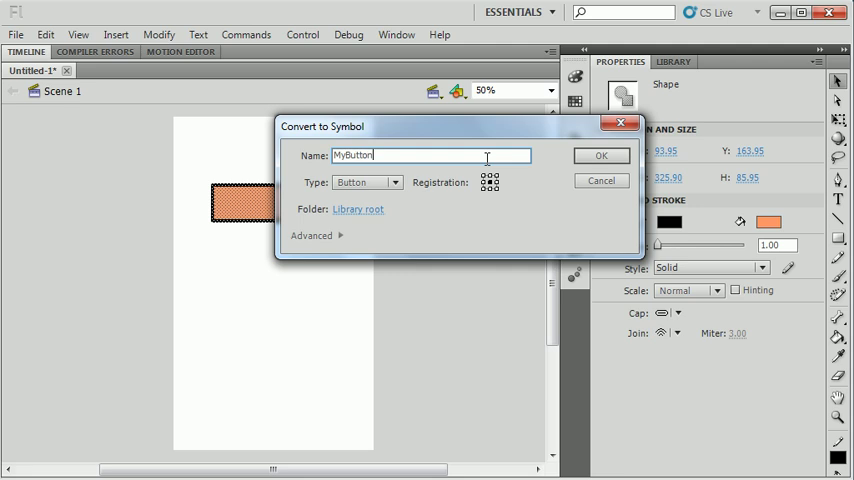
click(600, 156)
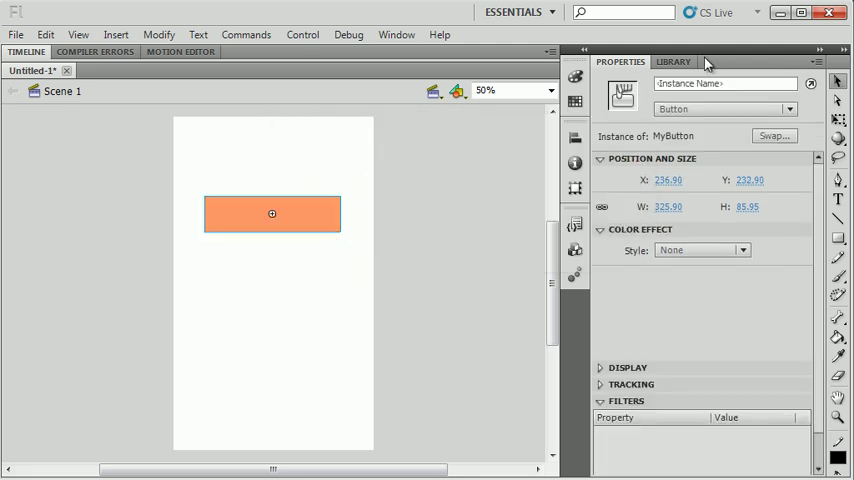
- Name the instance home_btn and add a Home text label on its own layer
click(724, 84)
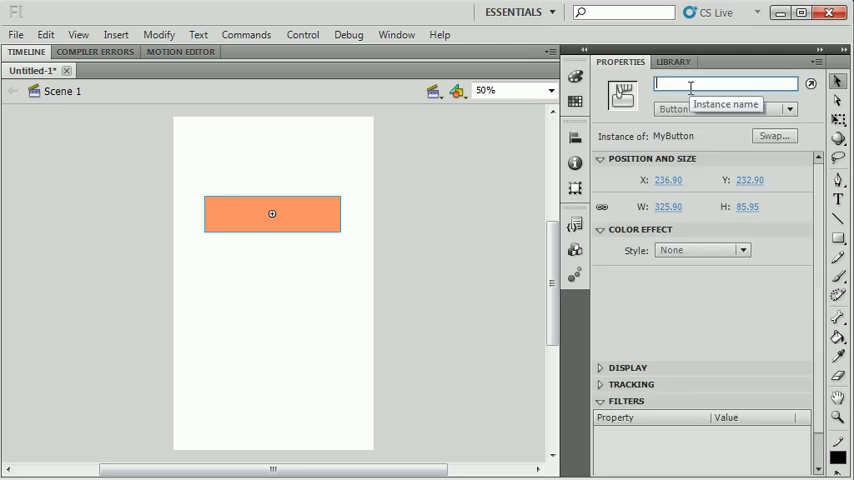
text(home_)
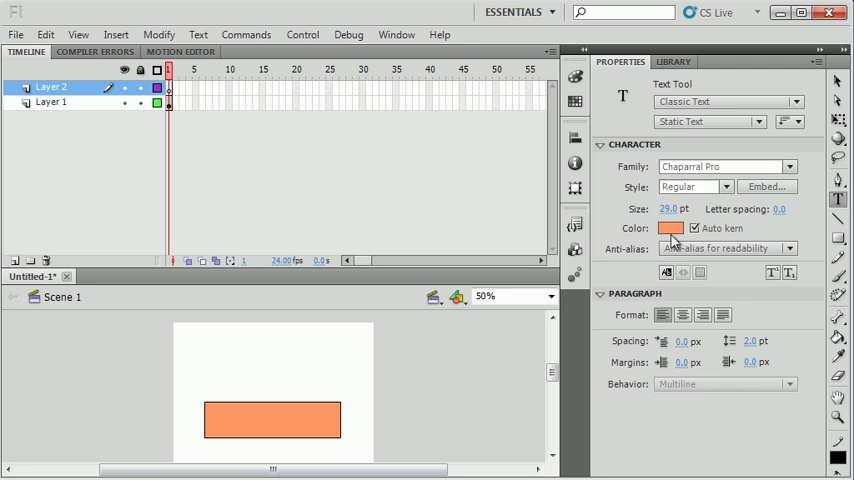
text(Home)
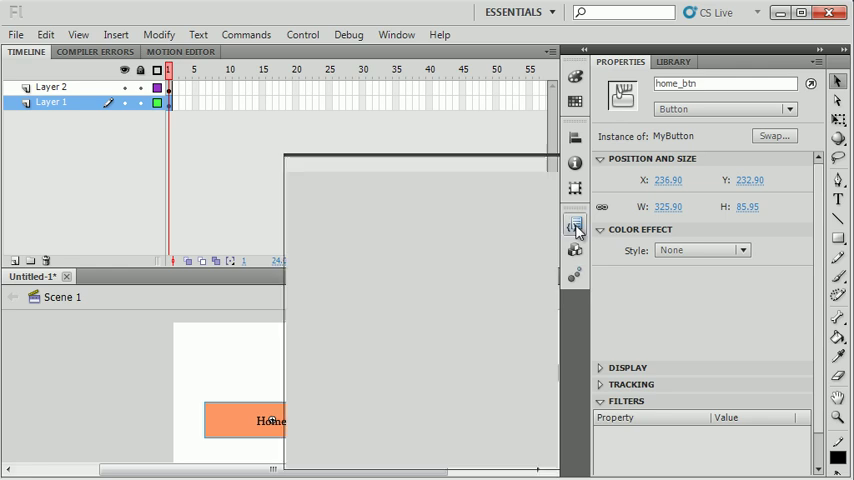
click(576, 228)
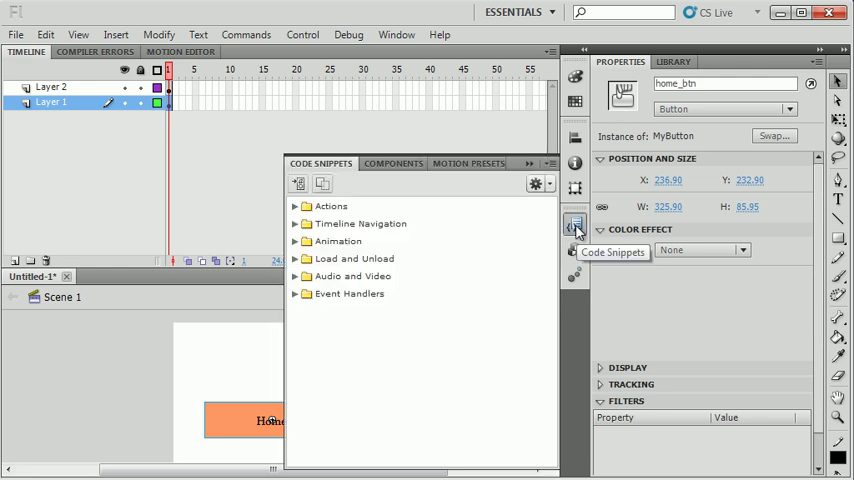
click(296, 206)
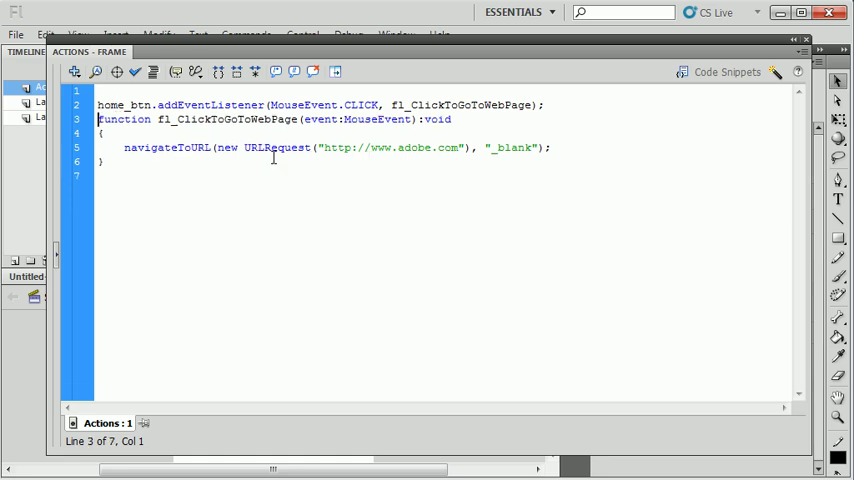
double_click(410, 148)
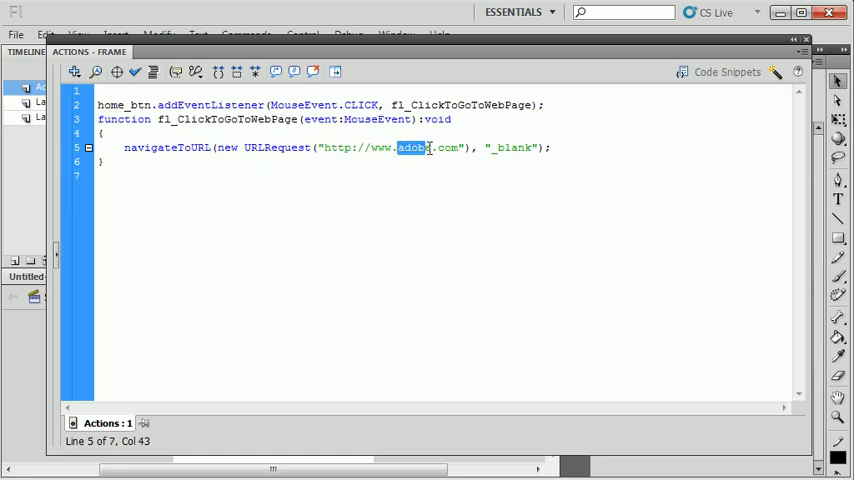
text(easel)
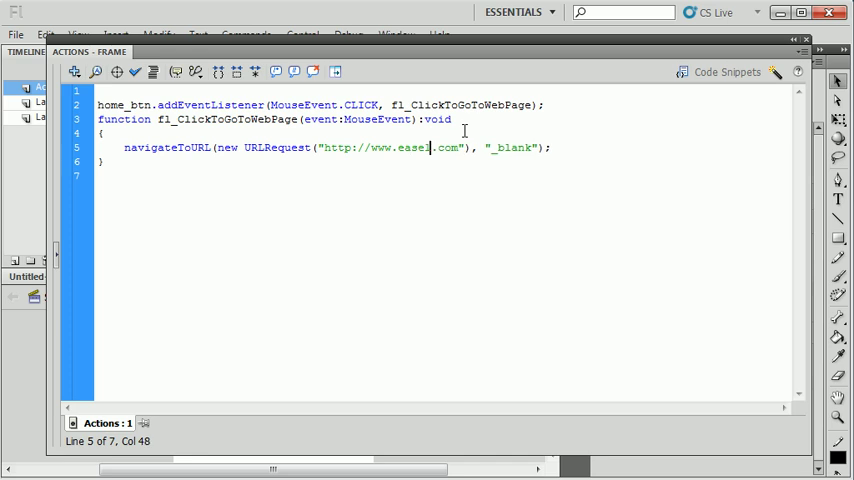
text(solutions)
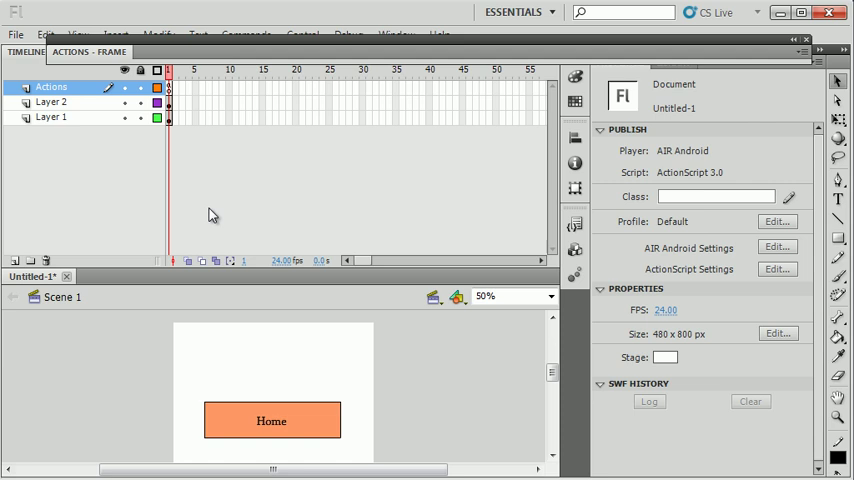
- Save the document as QuickAccess.fla in the AndroidApp folder on the desktop
click(16, 32)
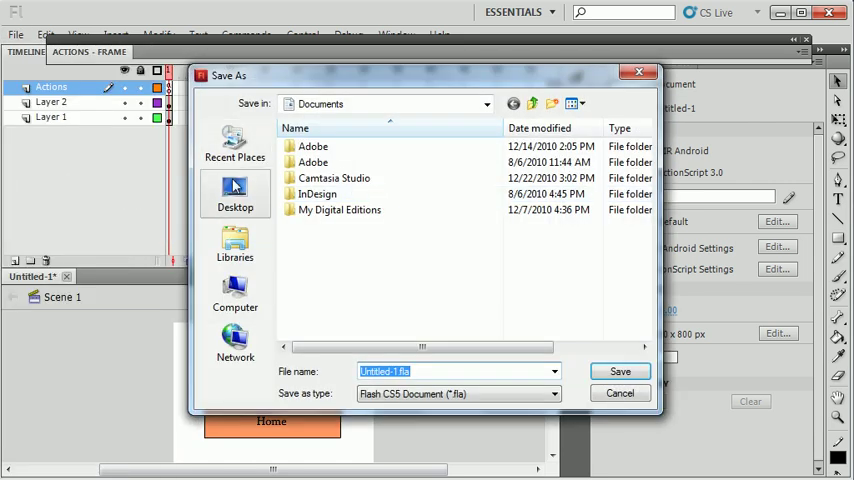
click(234, 190)
text(AndroidApp)
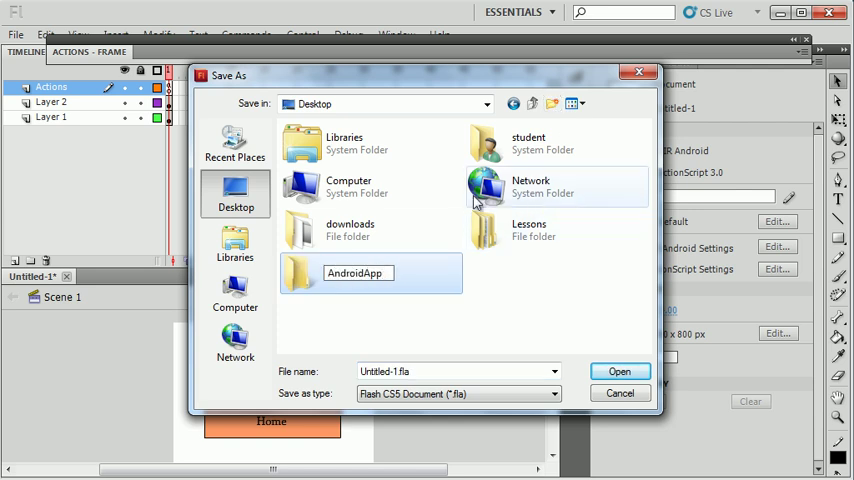
double_click(356, 272)
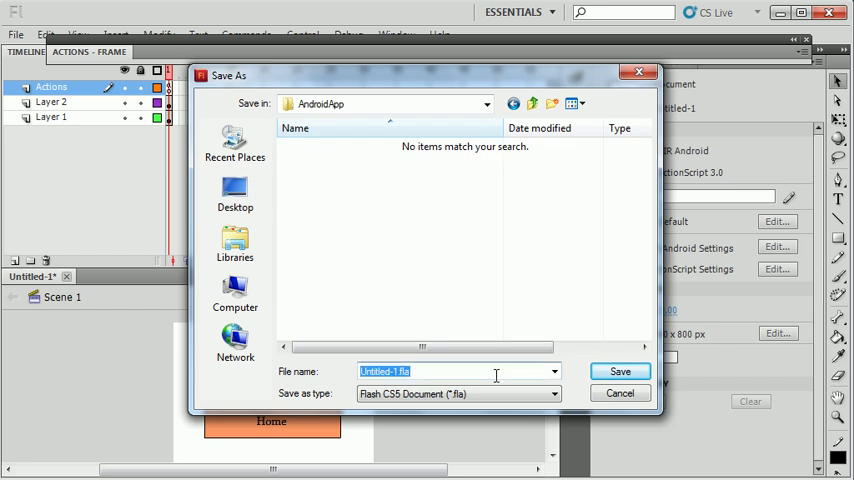
text(QuickAccess)
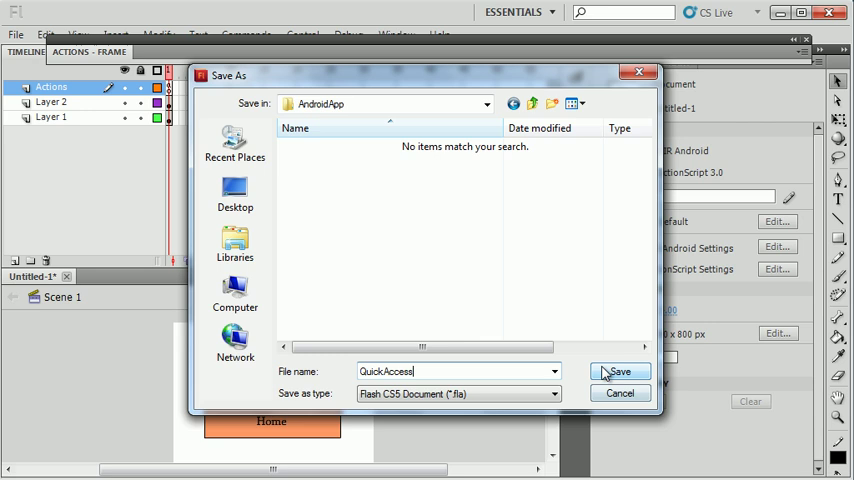
click(618, 372)
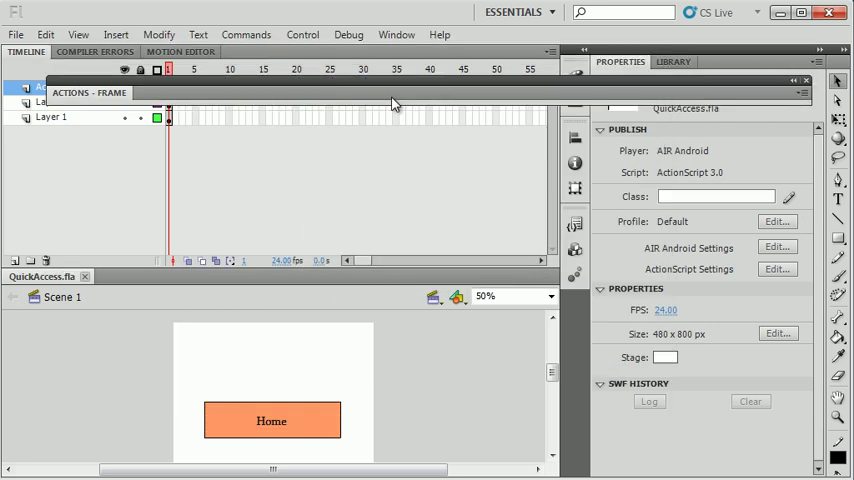
- Run Control > Test Movie to preview the orange Home button in a QuickAccess window
click(304, 34)
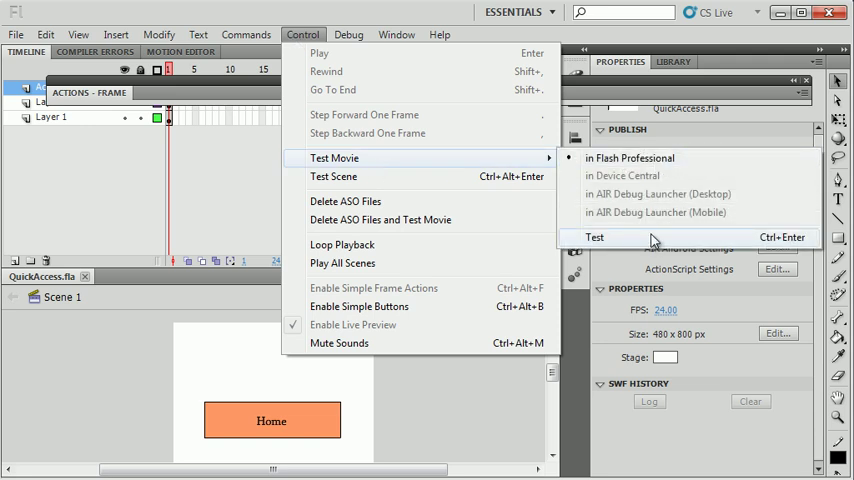
click(596, 236)
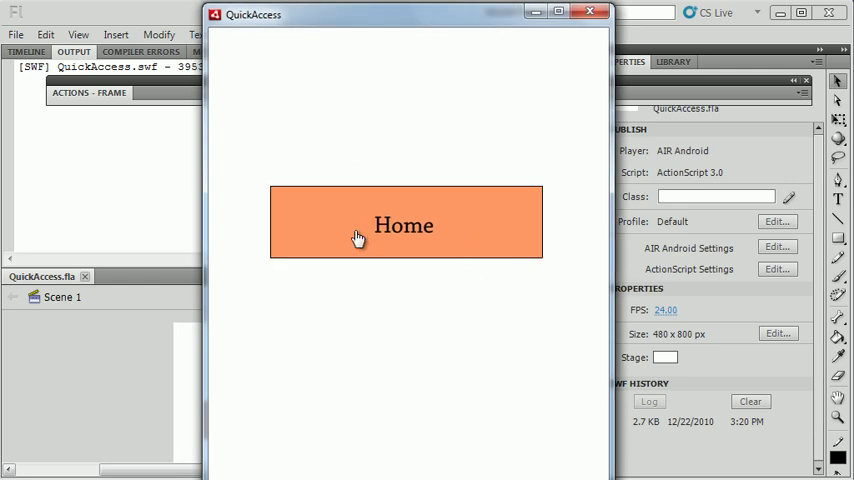
mouse_move(520, 336)
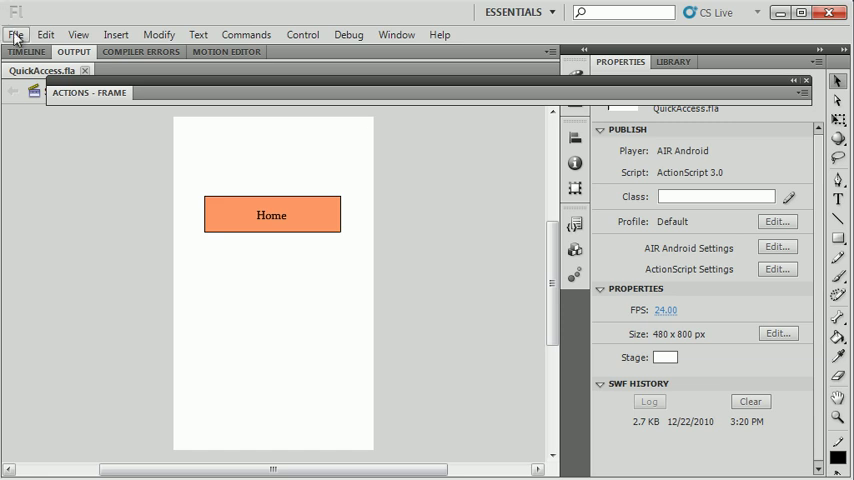
- Check Publish Settings targets AIR Android as the player, leaving them unchanged
click(16, 34)
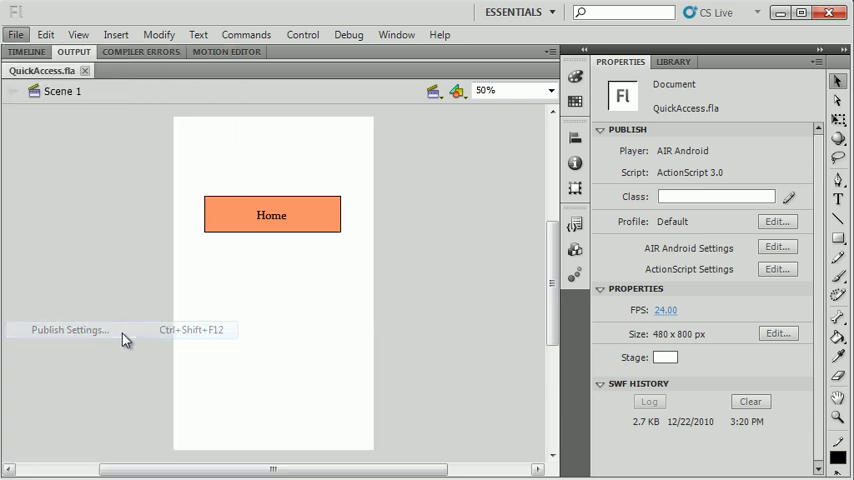
click(68, 328)
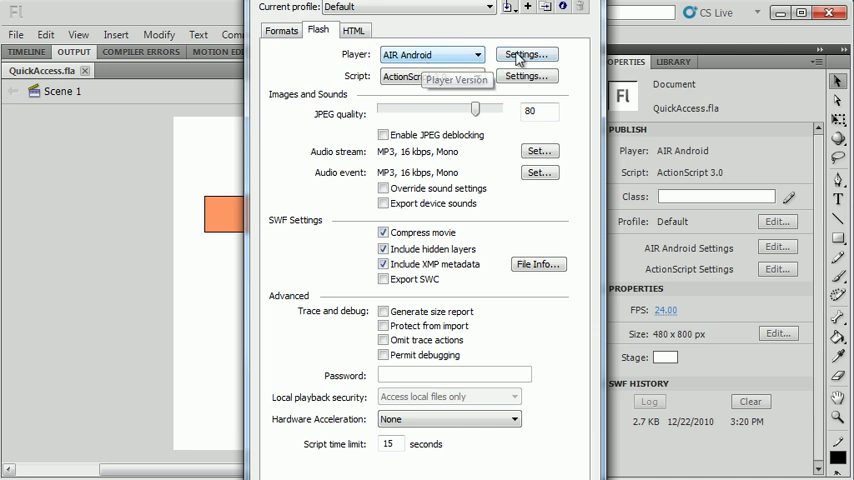
mouse_move(582, 8)
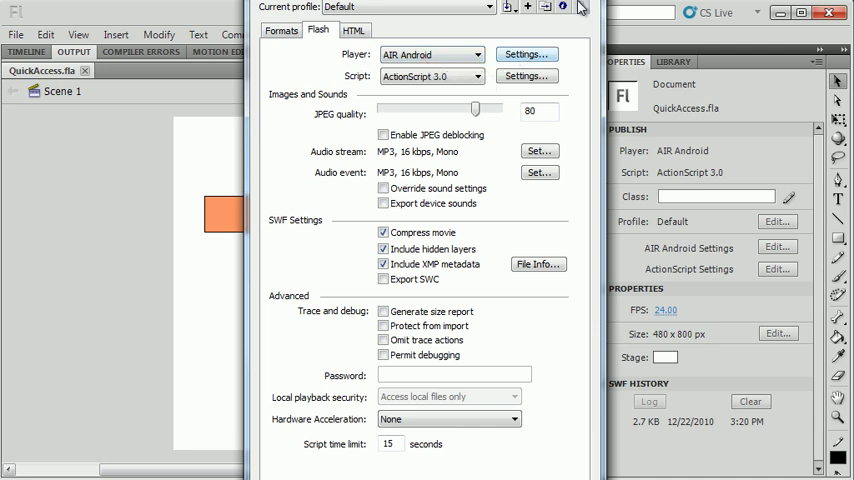
click(16, 34)
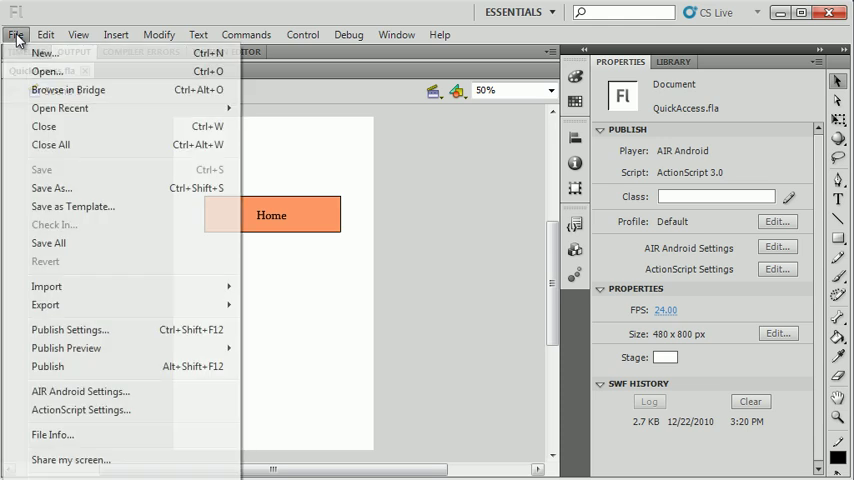
mouse_move(80, 392)
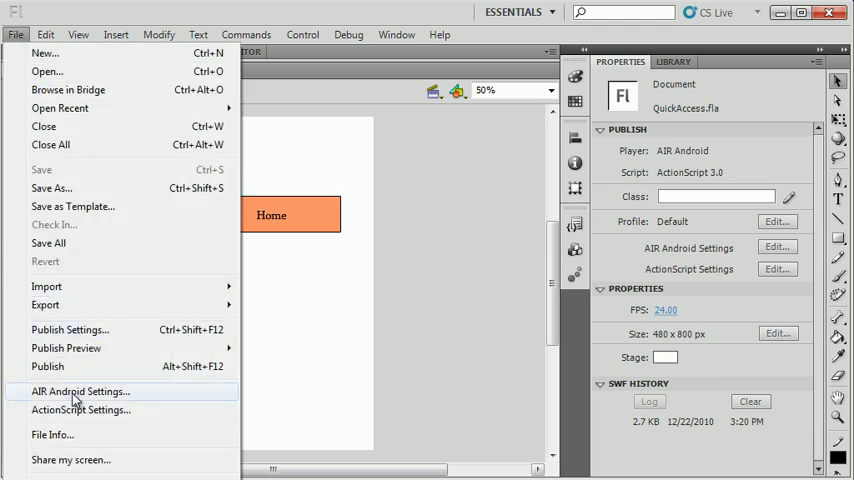
- Set the AIR for Android app ID to com.easelsolutions.QuickAccess with auto orientation enabled
click(80, 392)
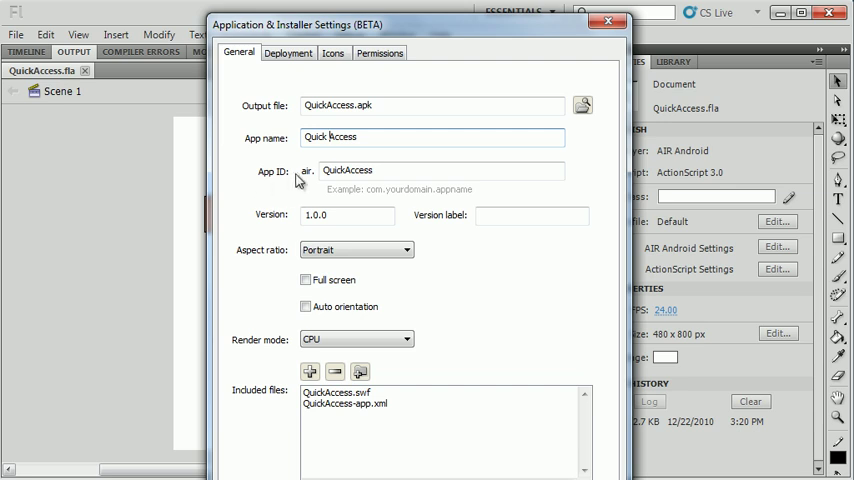
click(440, 170)
text(com.easelsolut)
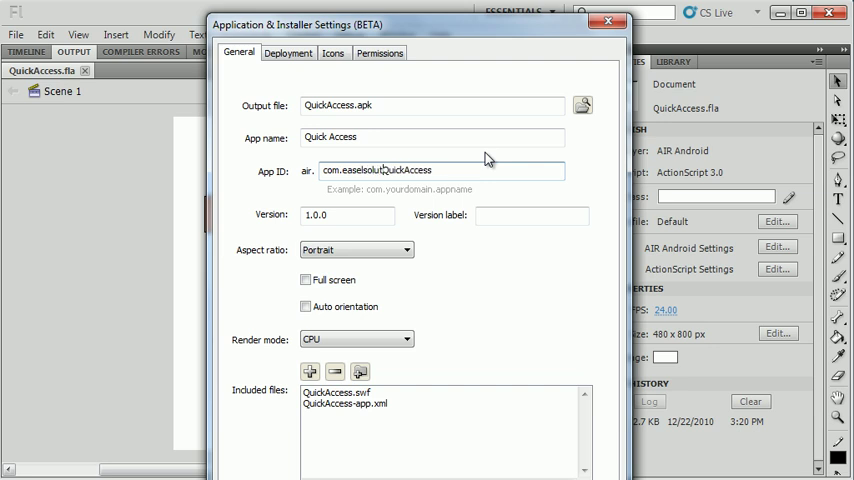
text(ions.)
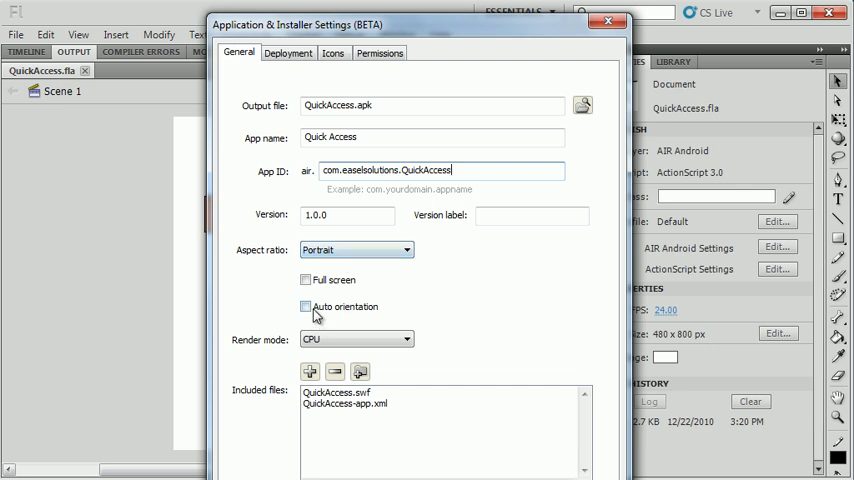
click(306, 308)
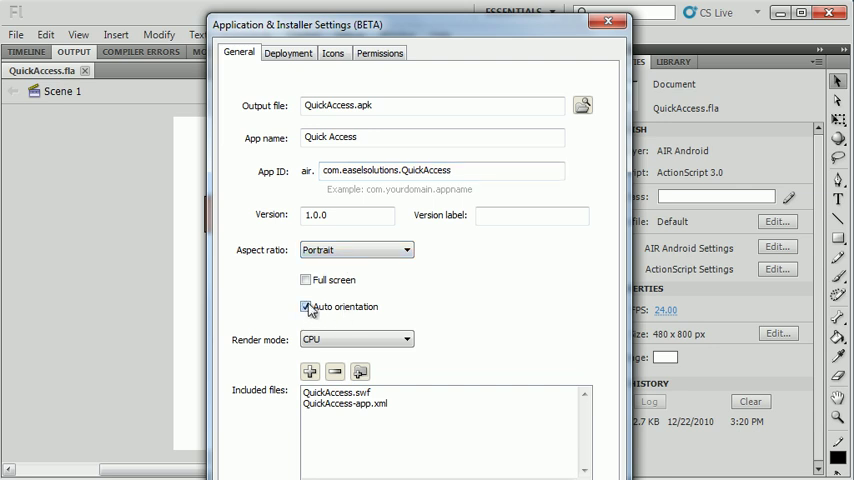
click(306, 308)
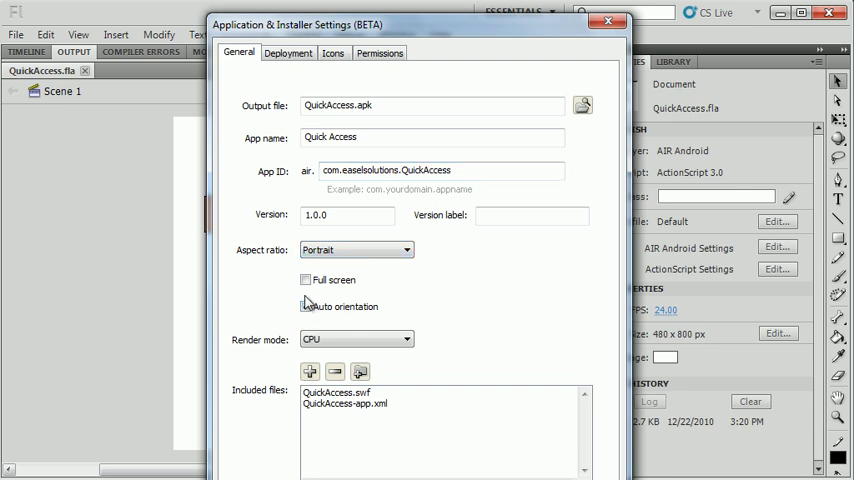
click(304, 306)
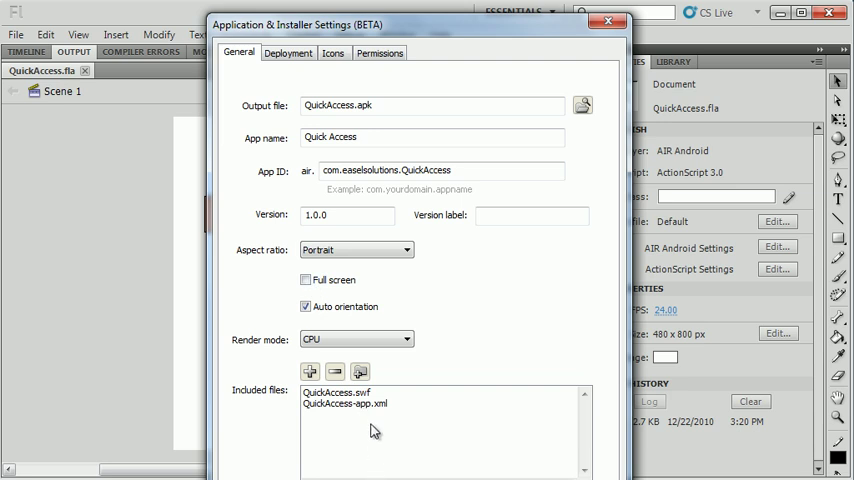
mouse_move(310, 80)
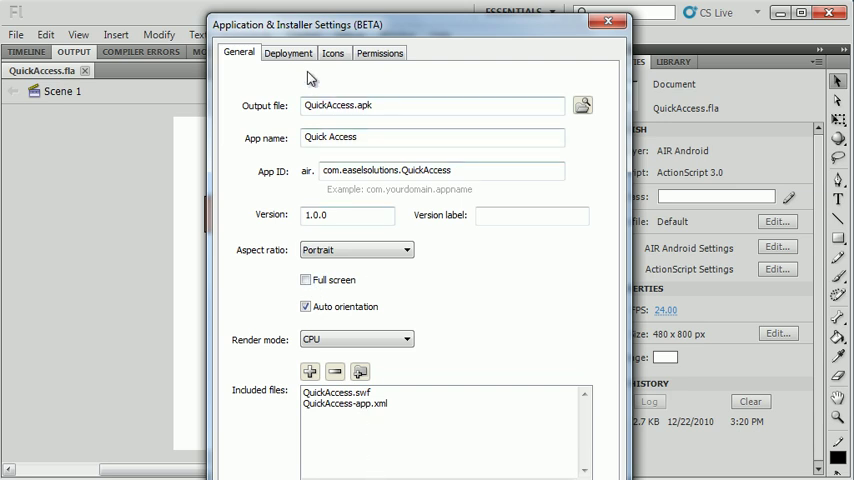
- Start a self-signed certificate with publisher and organization Easel Solutions and a password
click(288, 52)
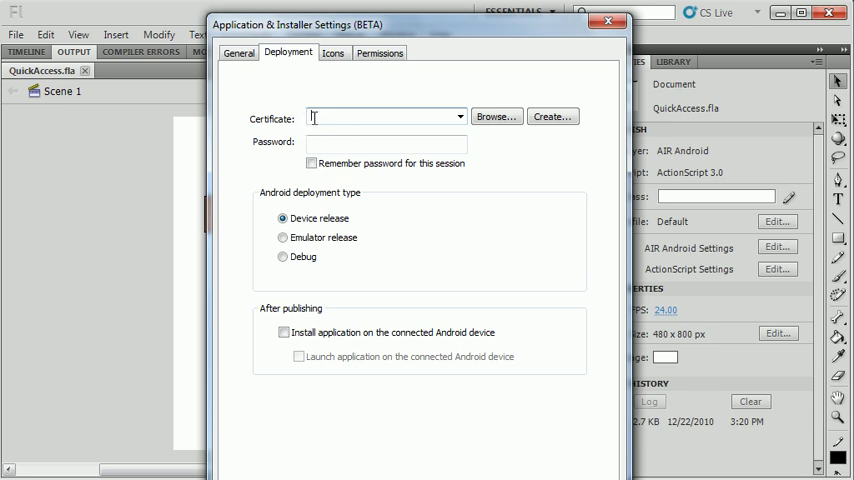
click(552, 116)
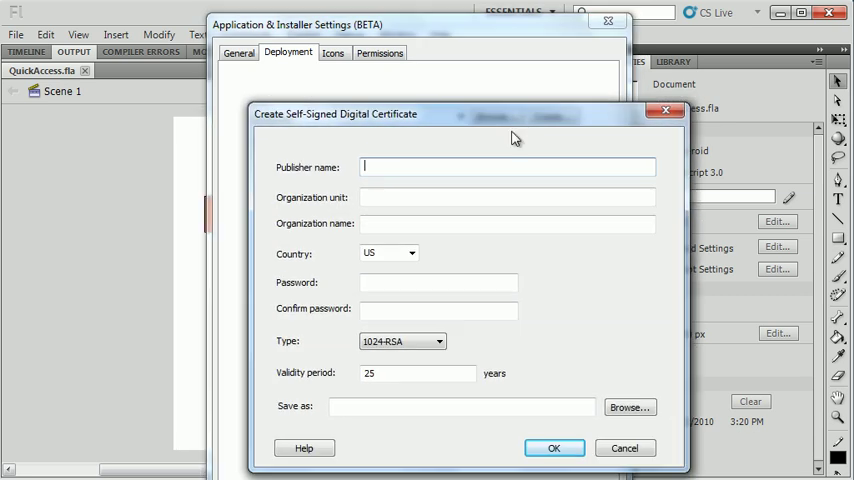
text(Easel Solu)
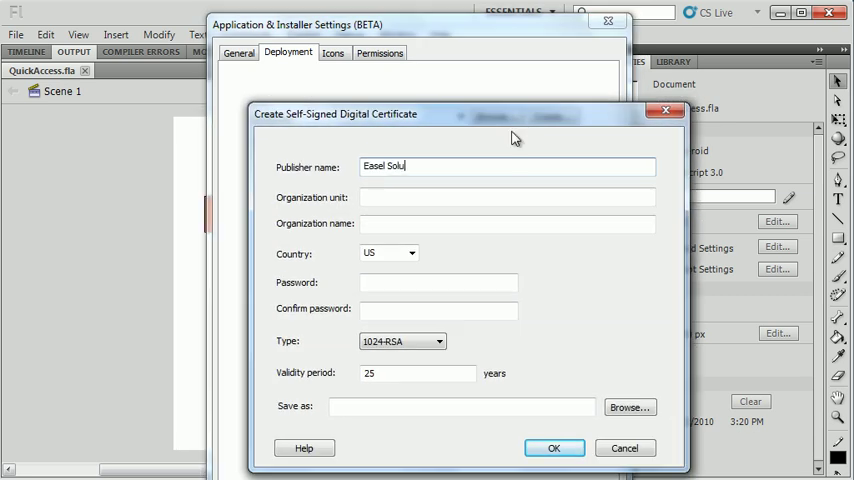
text(Easel)
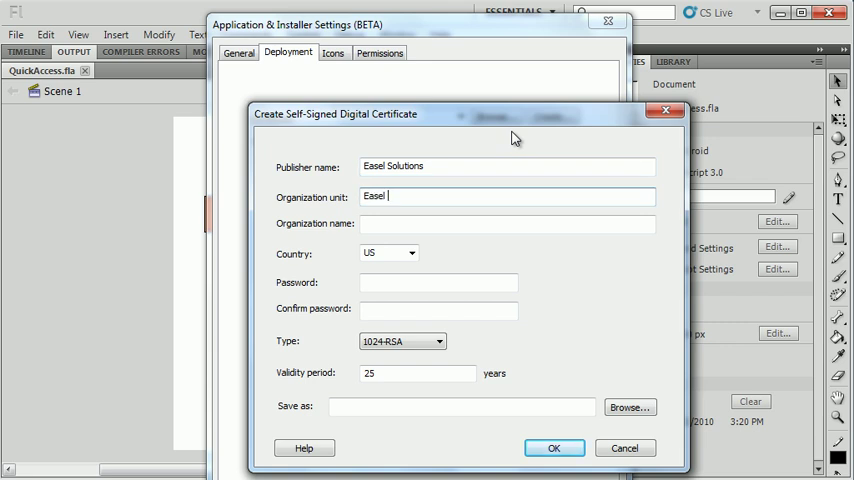
text(Sou)
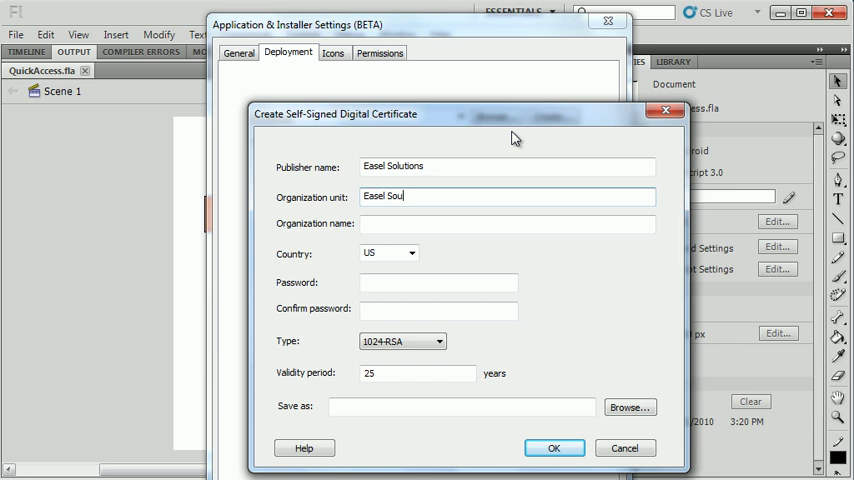
text(Easel Solutions)
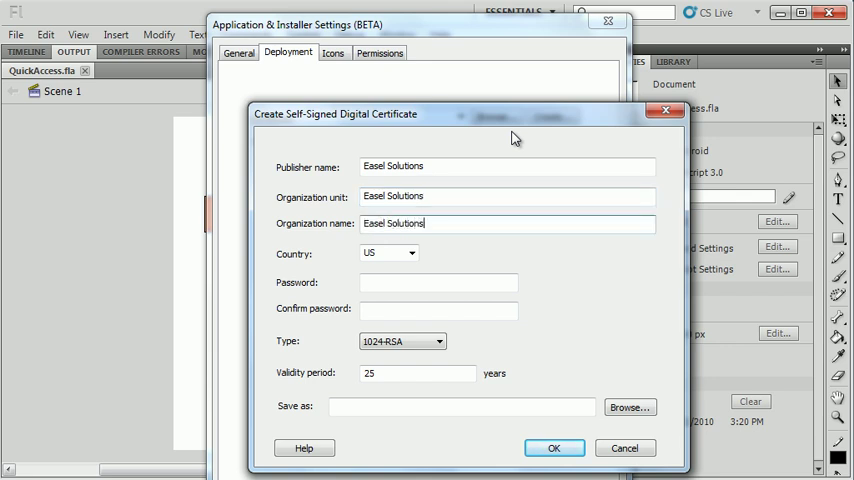
text(••)
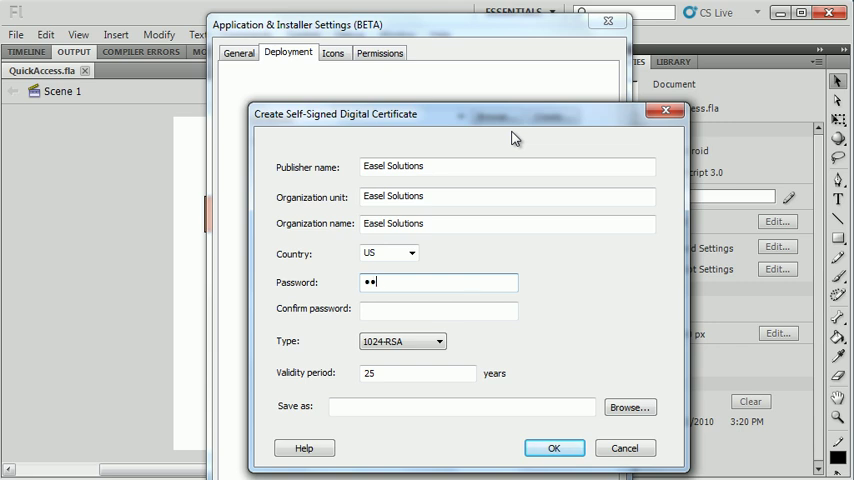
text(•••)
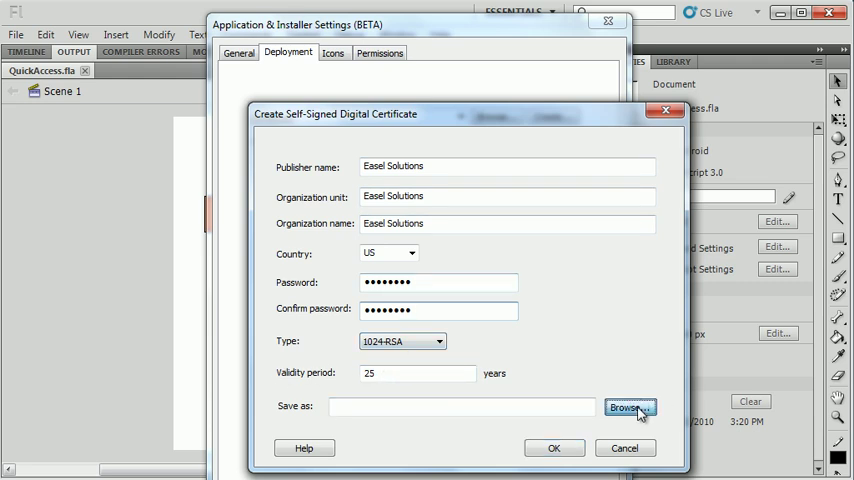
- Save the certificate as mycert.p12 in Desktop\AndroidApp and confirm its creation
click(628, 408)
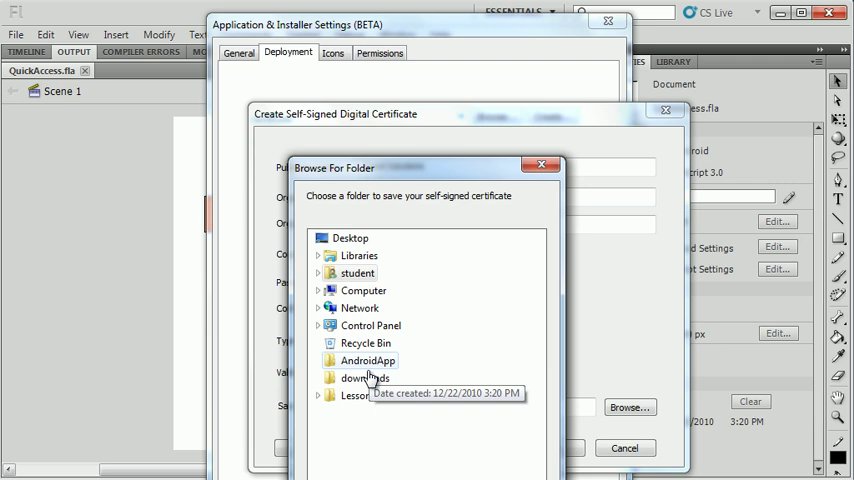
click(368, 360)
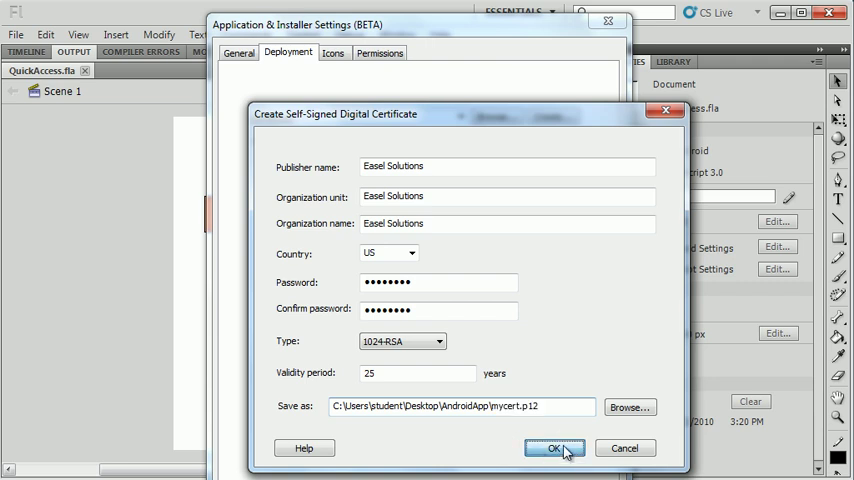
click(556, 448)
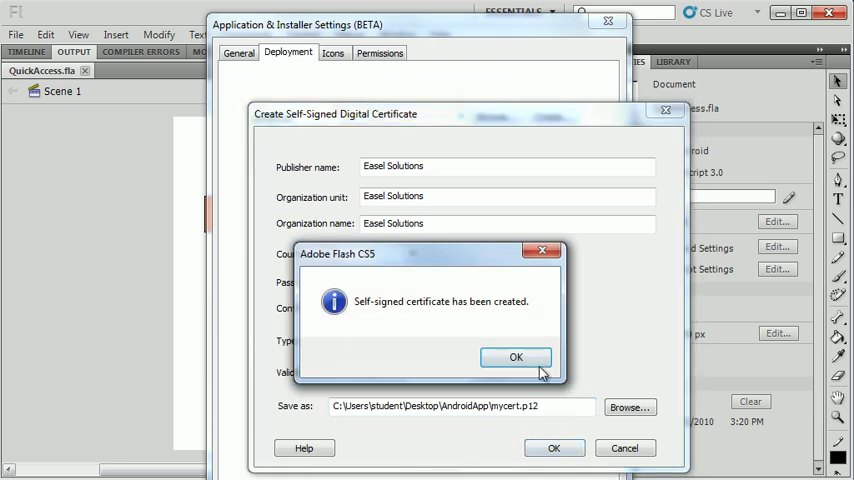
click(516, 356)
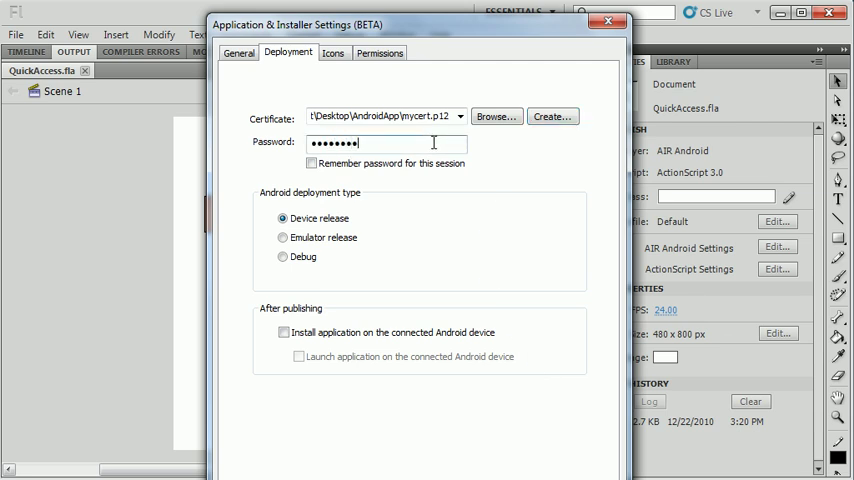
- Remember the password, keep Device release, install and launch on the connected device, and publish
click(312, 164)
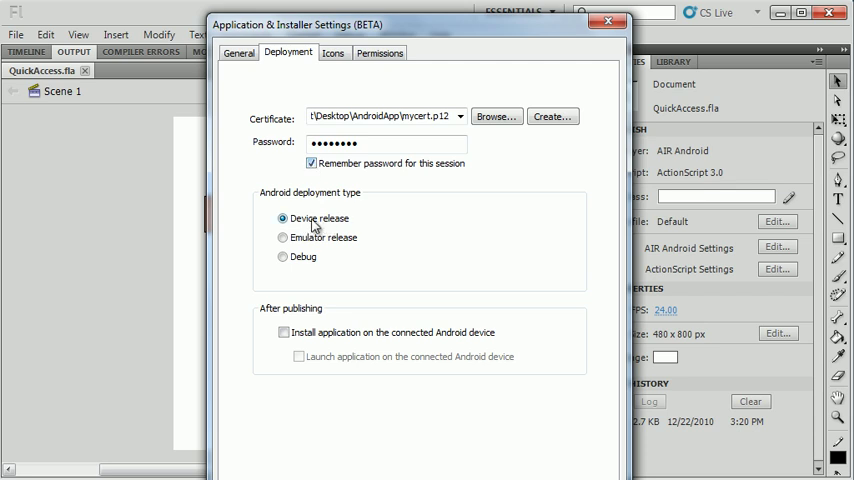
click(284, 332)
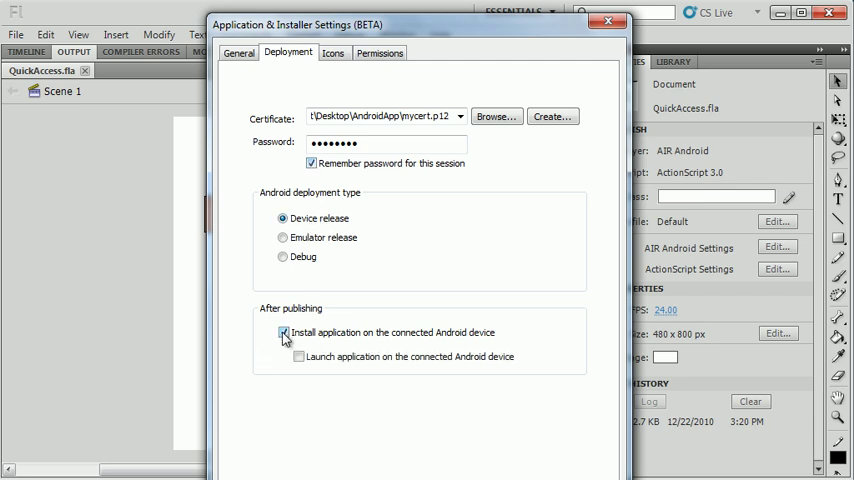
click(298, 356)
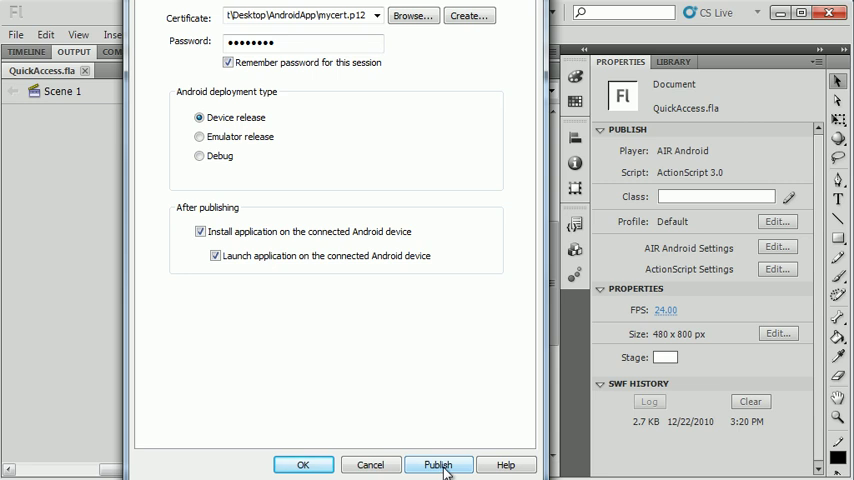
click(438, 464)
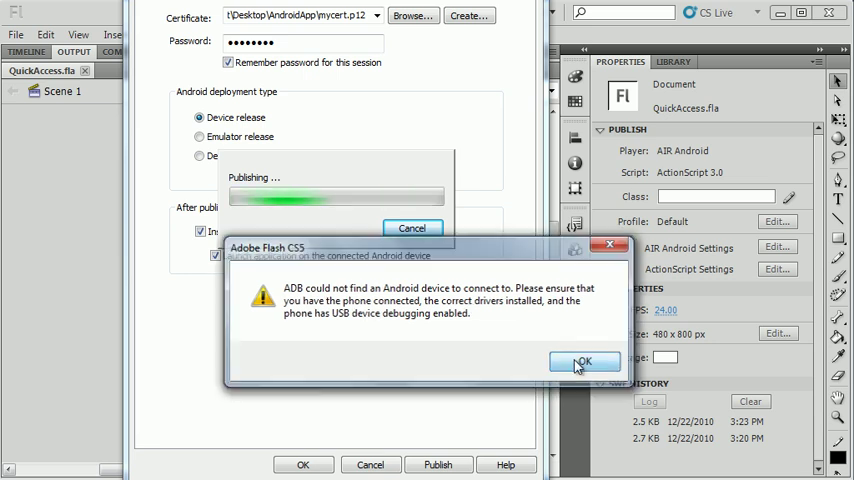
- Dismiss the device-not-found and missing-permissions warnings and require the INTERNET permission
click(584, 360)
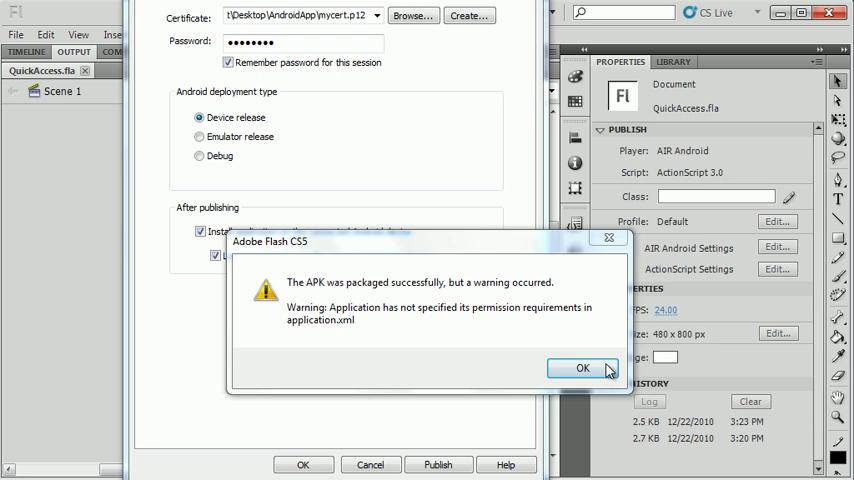
click(584, 368)
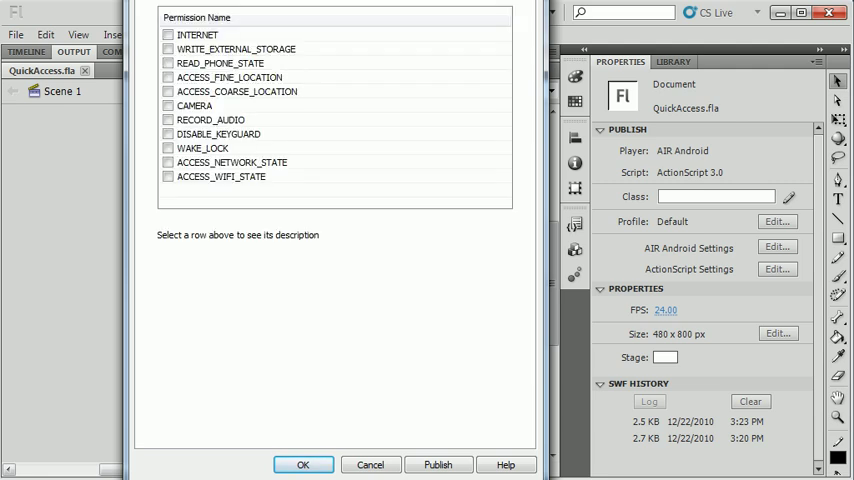
mouse_move(388, 238)
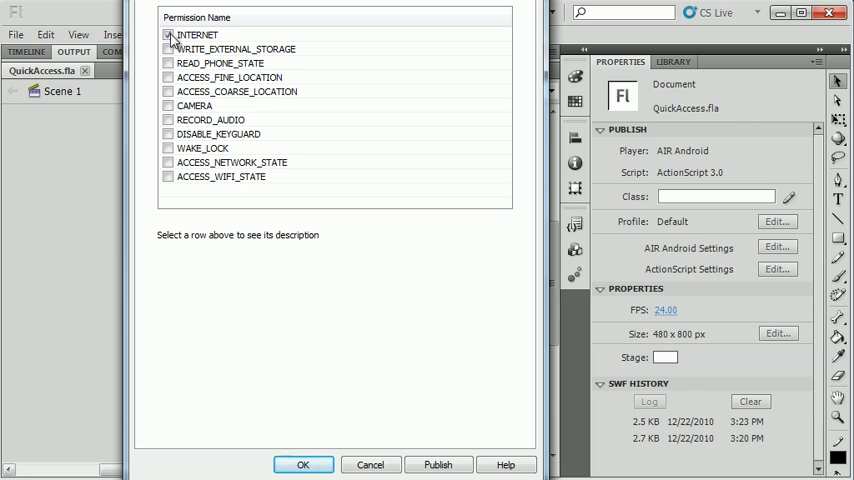
click(168, 34)
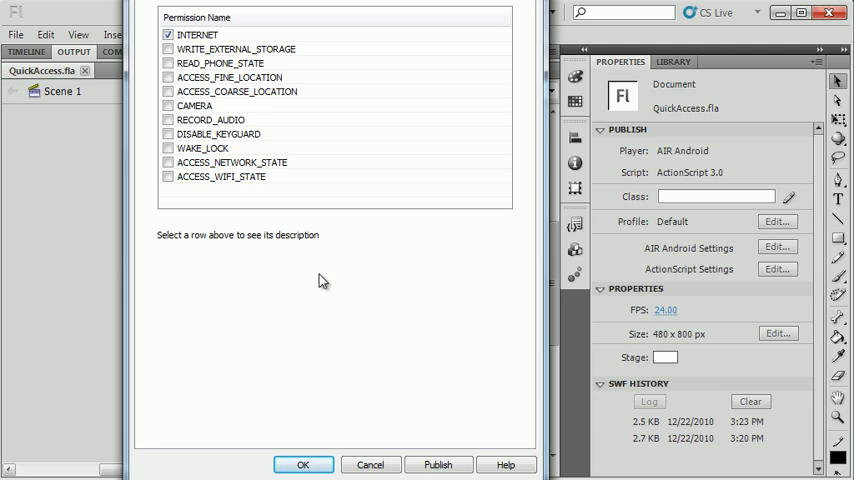
mouse_move(338, 256)
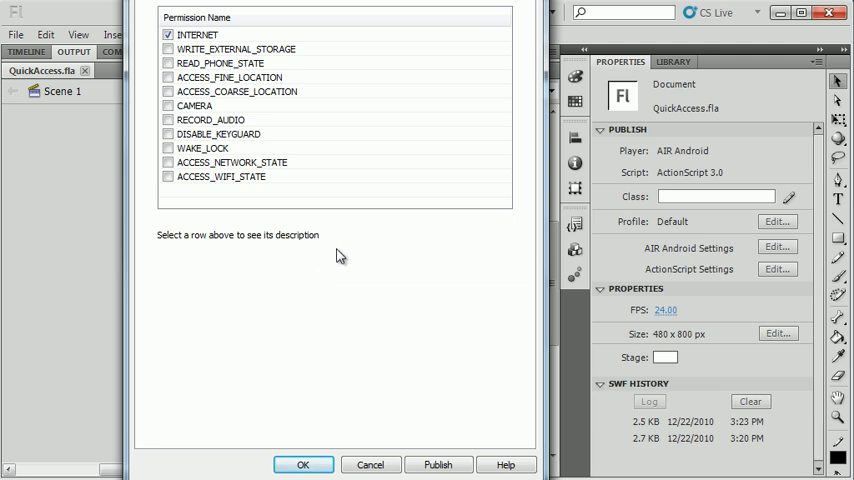
click(304, 464)
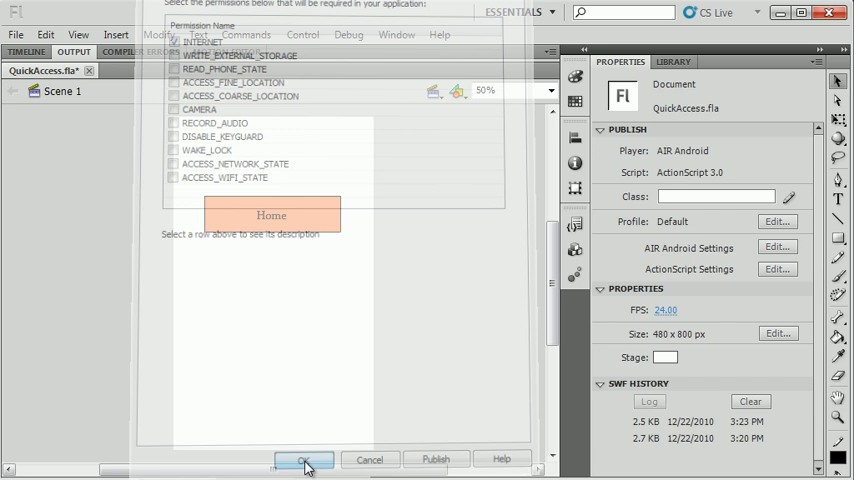
- Close the installer settings and select the unrecognised ADB entry in Device Manager
click(304, 460)
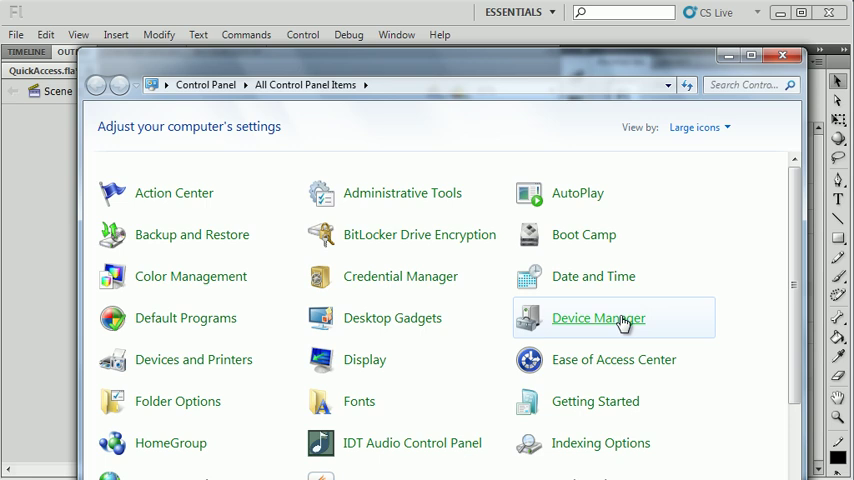
mouse_move(708, 220)
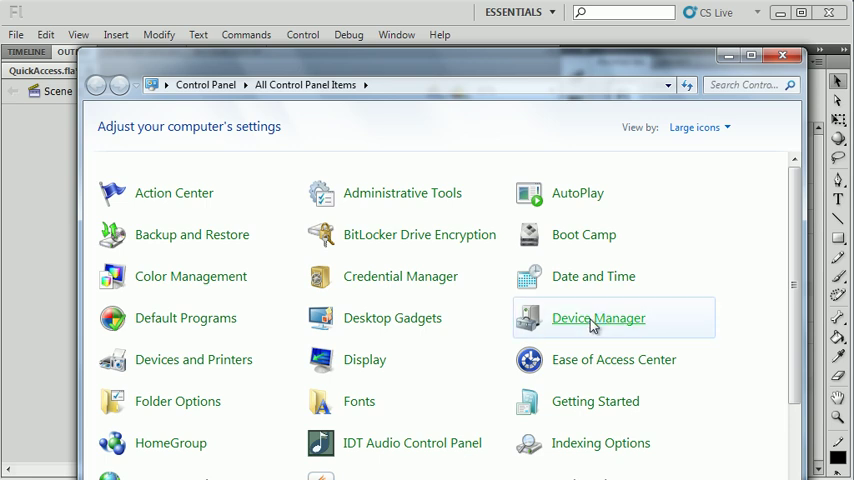
click(598, 316)
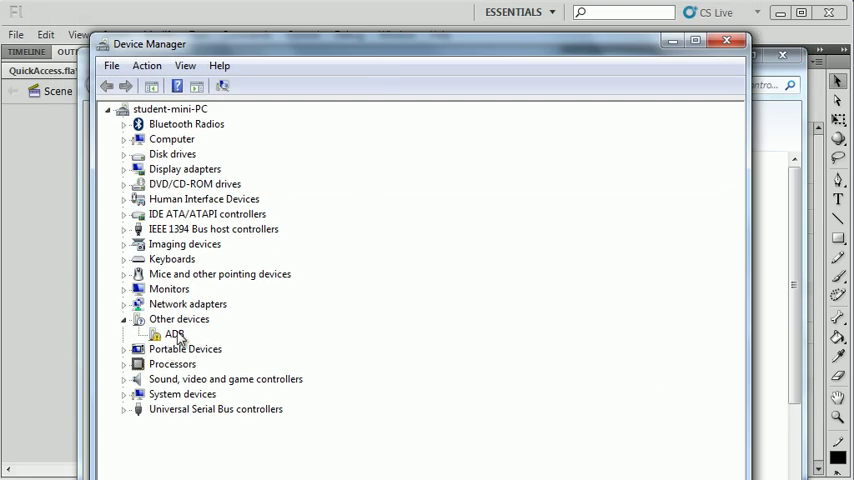
click(174, 332)
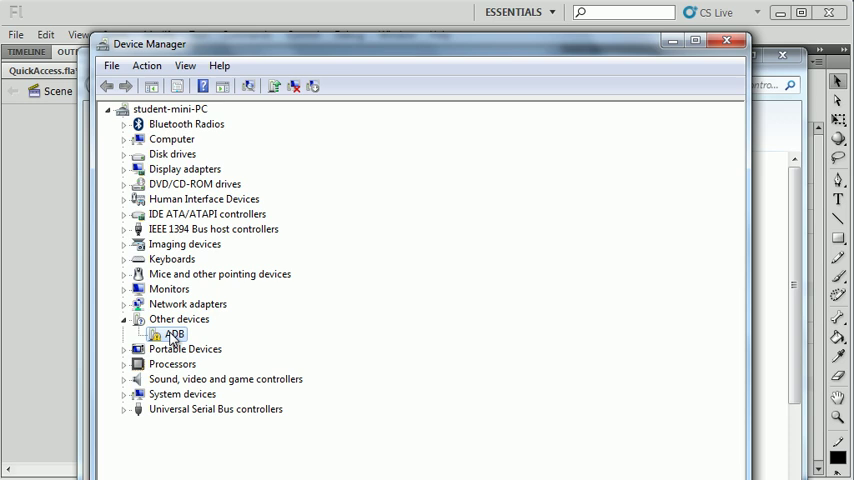
- Update the ADB device driver manually, pointing it at the Adobe Flash CS5\Android_Drivers folder
right_click(172, 332)
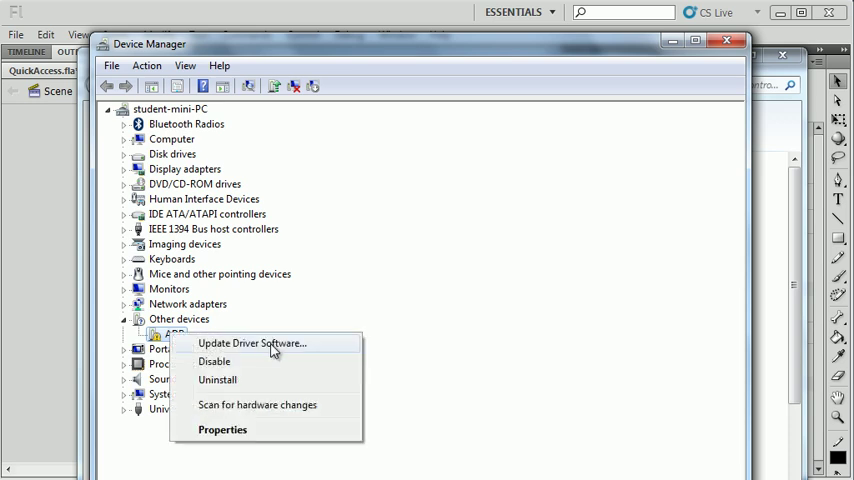
click(252, 344)
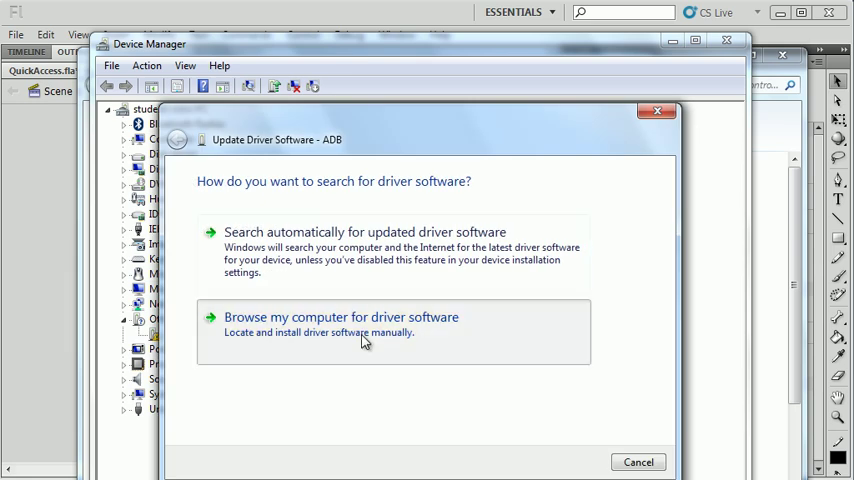
click(340, 316)
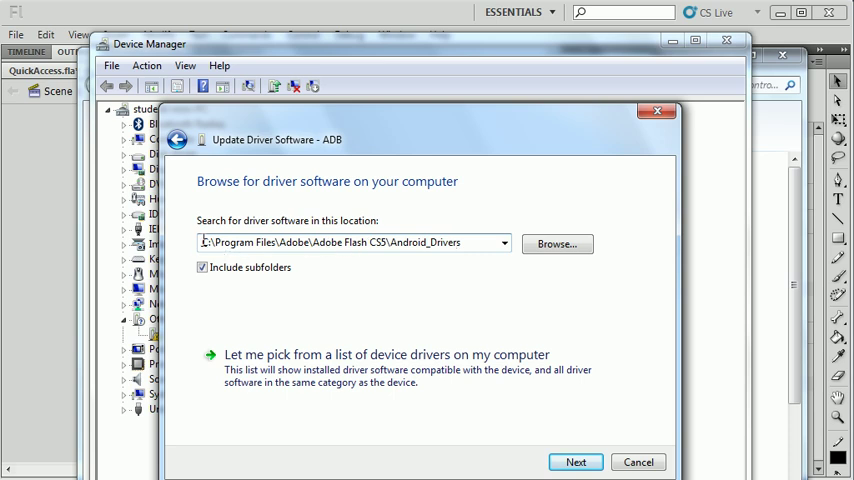
double_click(242, 242)
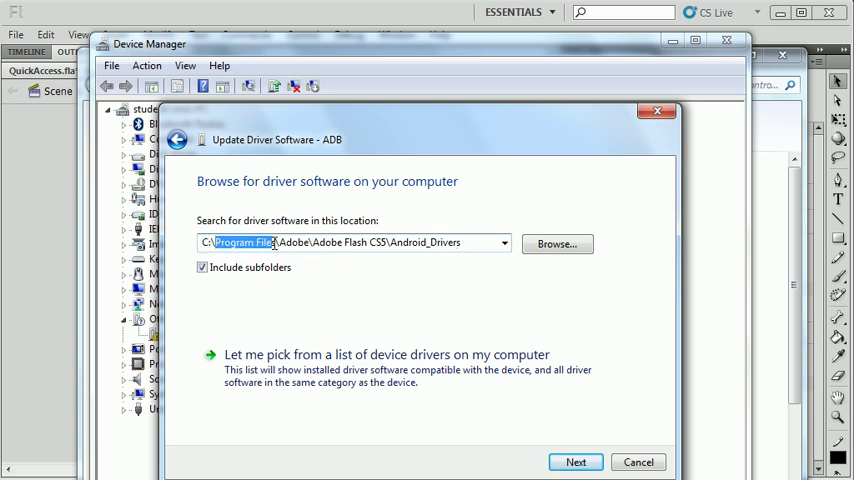
double_click(324, 242)
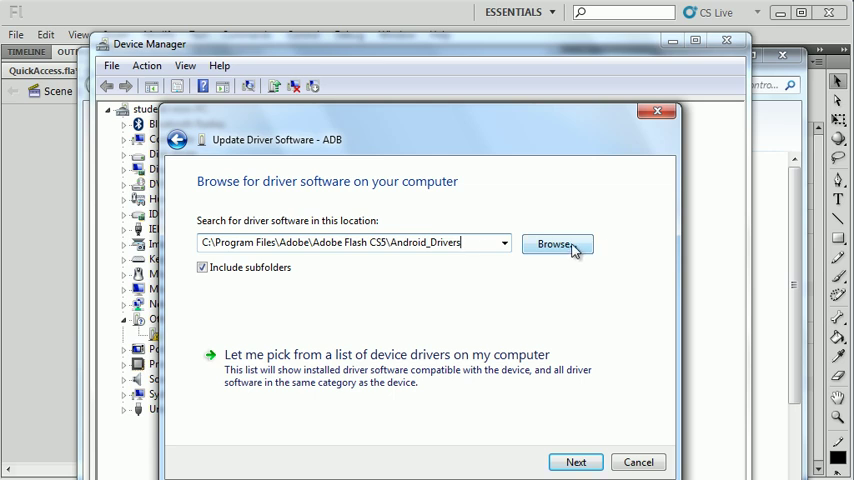
click(556, 244)
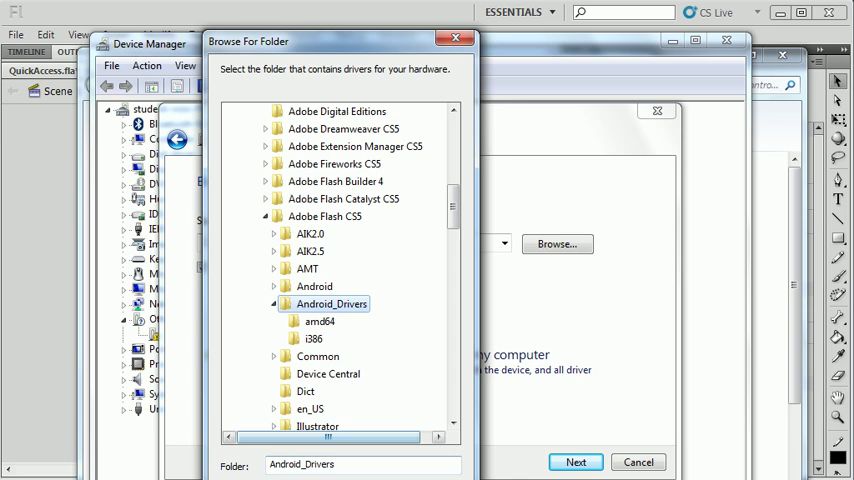
click(574, 460)
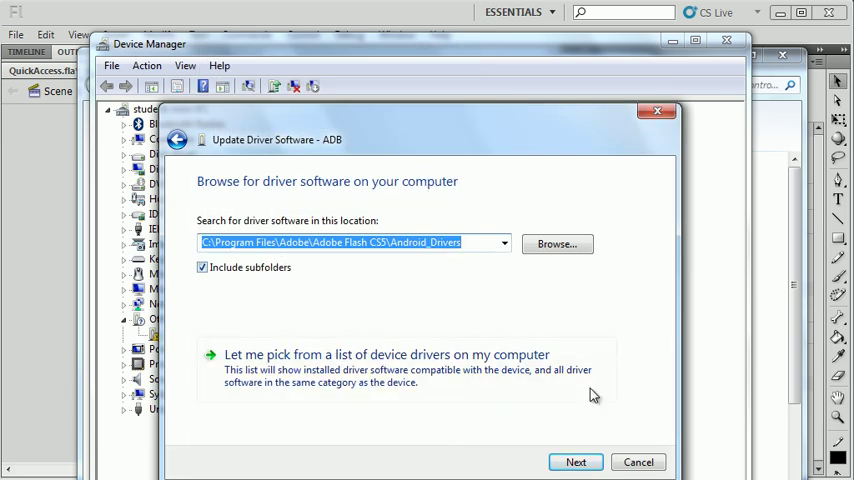
- Install the unverified driver anyway so the phone appears as Android Composite ADB Interface
click(576, 462)
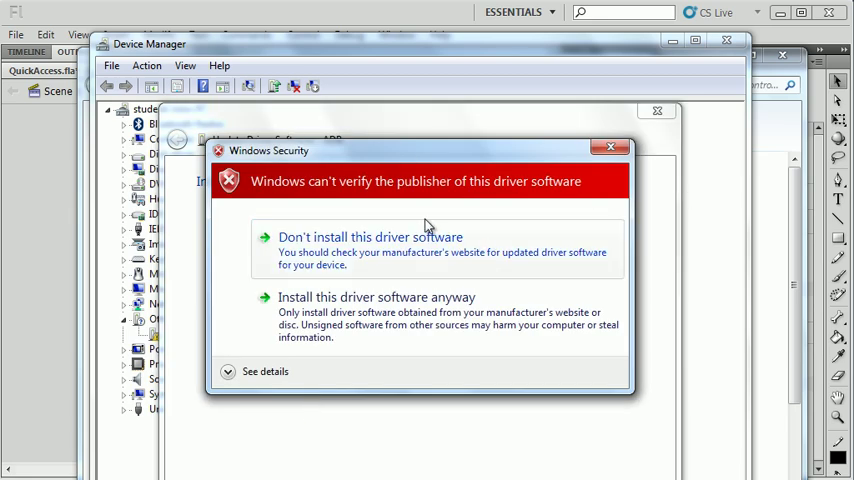
click(376, 296)
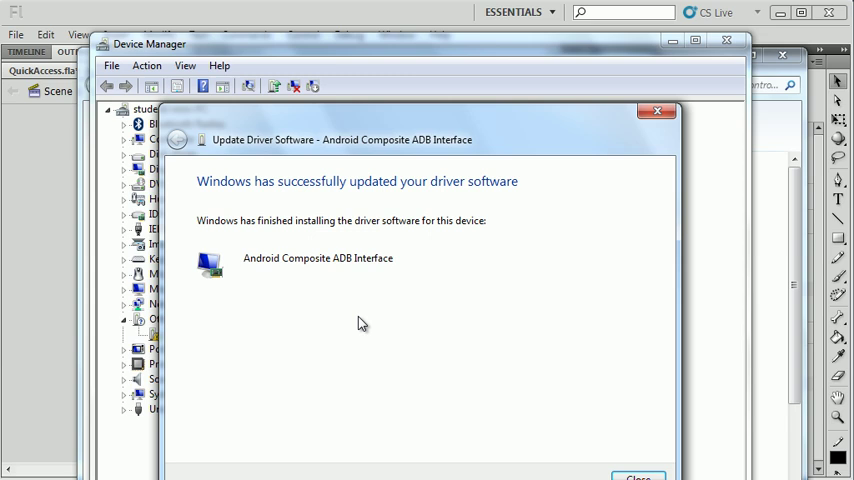
mouse_move(348, 306)
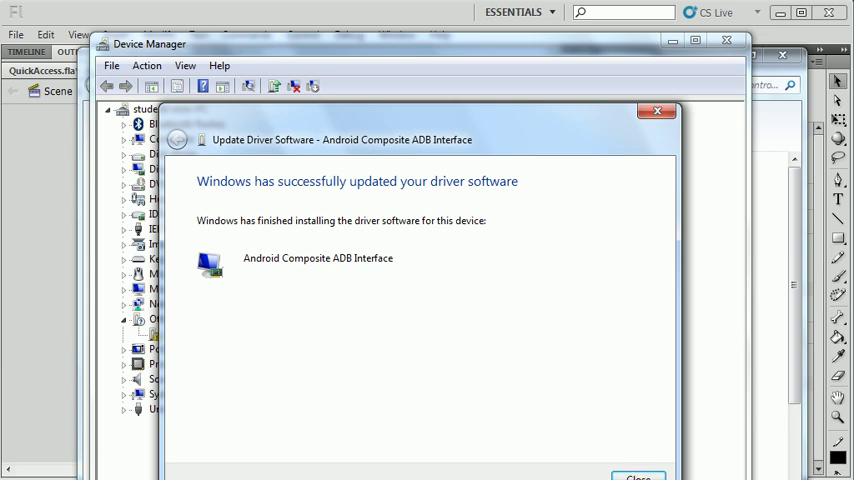
click(636, 476)
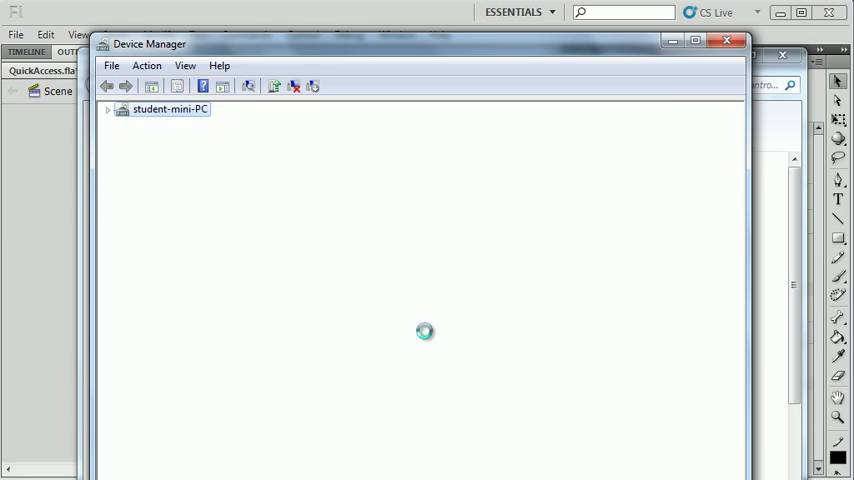
click(108, 108)
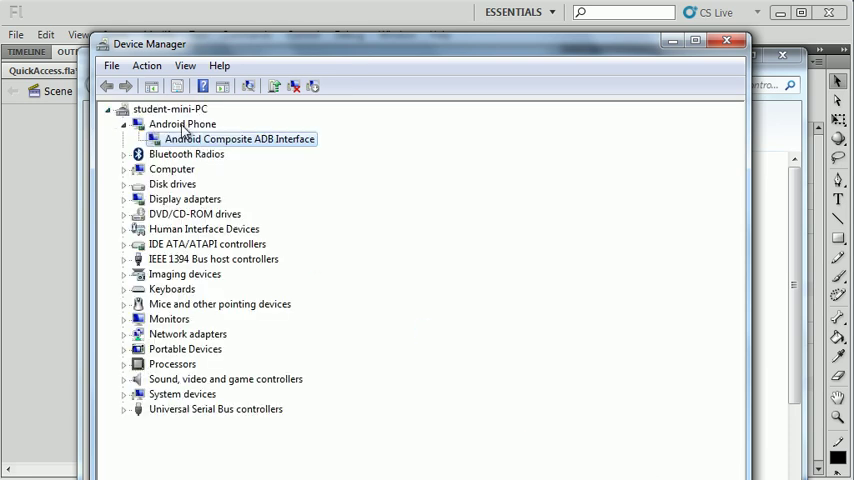
mouse_move(230, 152)
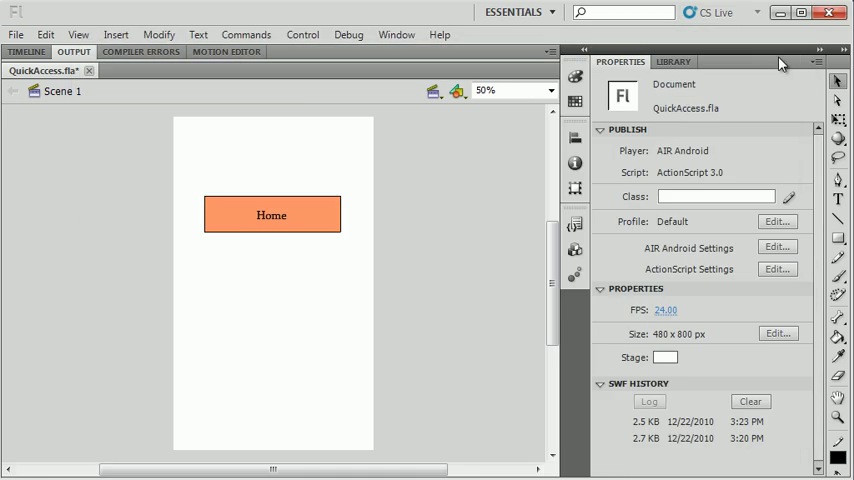
- Publish the QuickAccess app from the File menu to create its APK
click(16, 34)
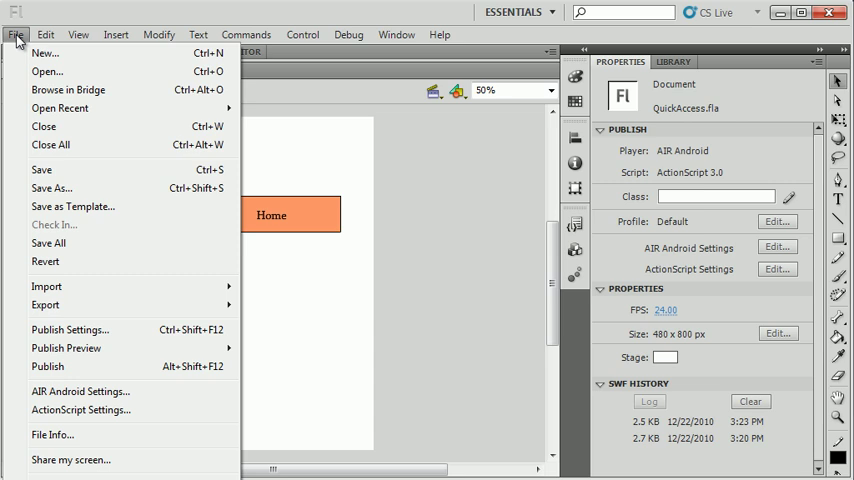
click(48, 366)
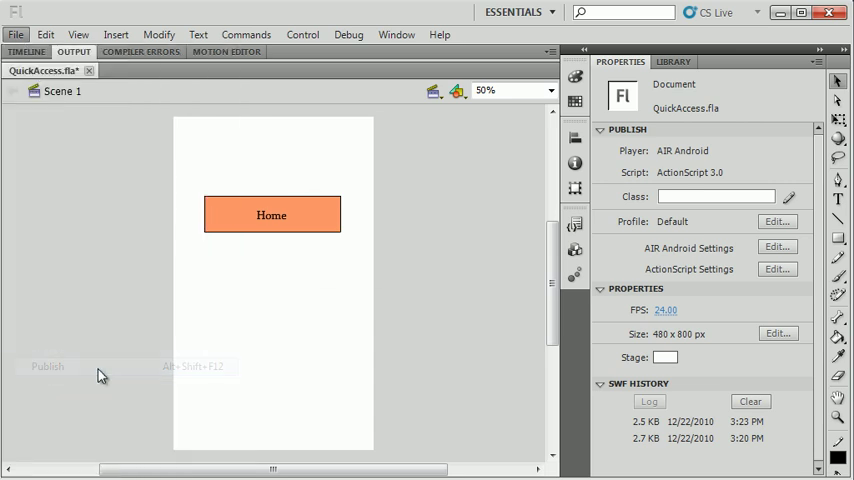
click(48, 366)
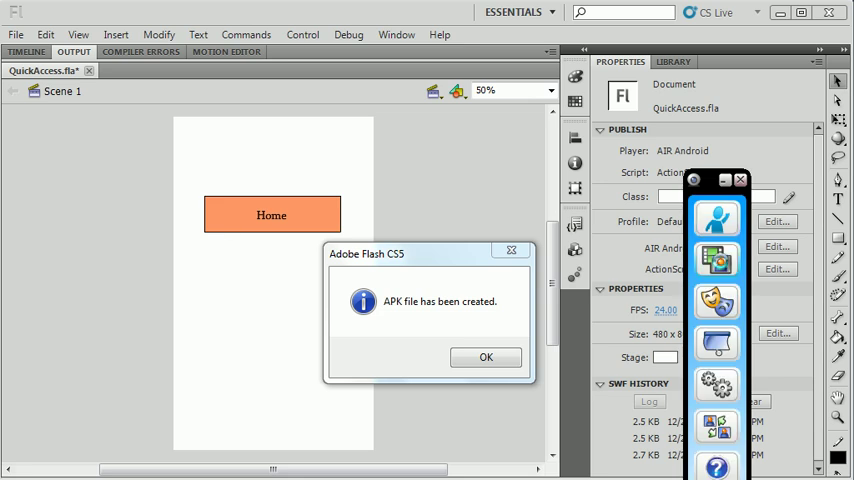
- Acknowledge the APK created message and show the Logitech webcam preview of the phone
click(716, 260)
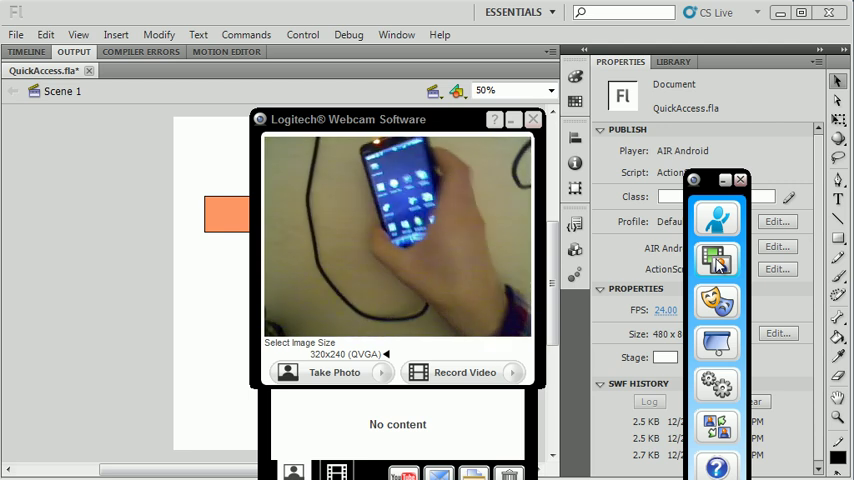
click(532, 120)
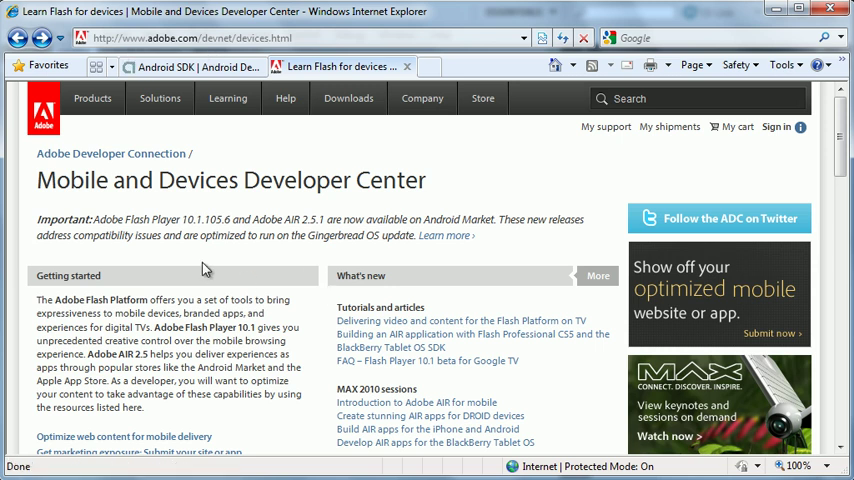
- Open Adobe's certified devices page from the Mobile and Devices Developer Center
scroll(down, 3)
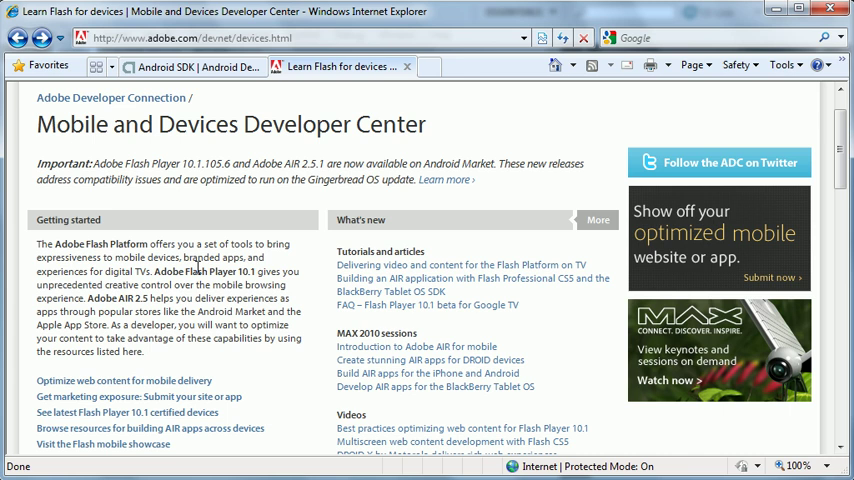
scroll(down, 3)
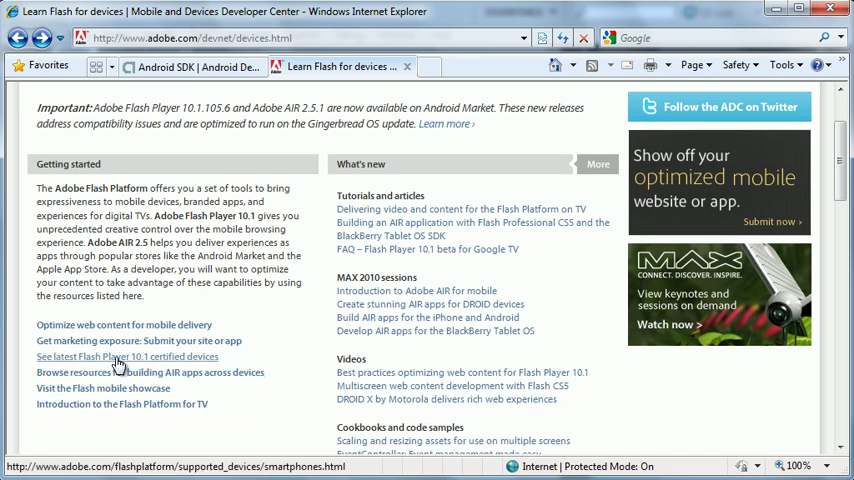
click(120, 356)
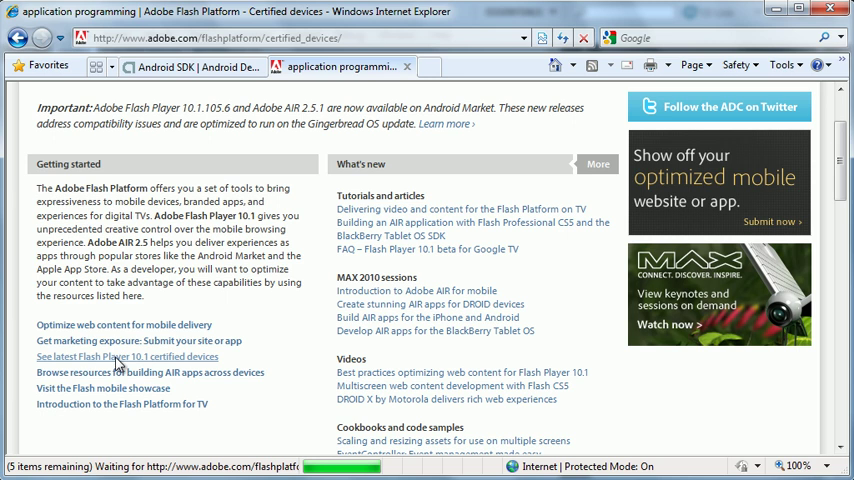
click(126, 356)
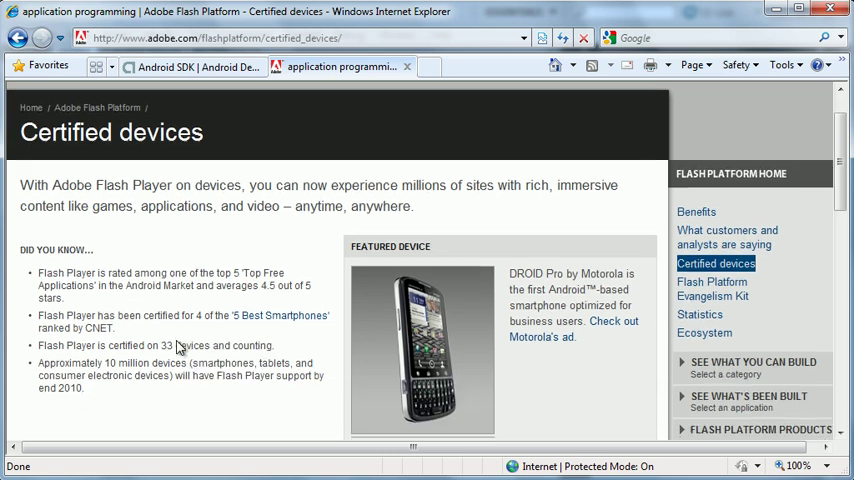
- Show the list of supported smartphones such as Acer and HTC models
scroll(down, 3)
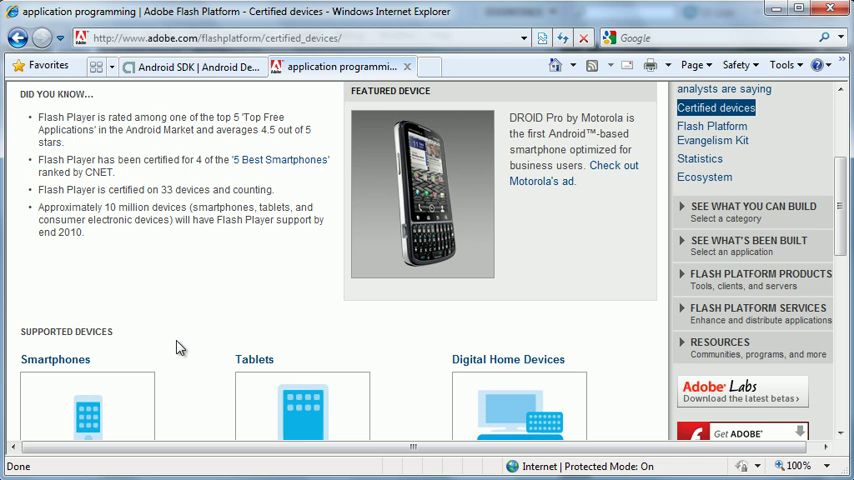
scroll(down, 3)
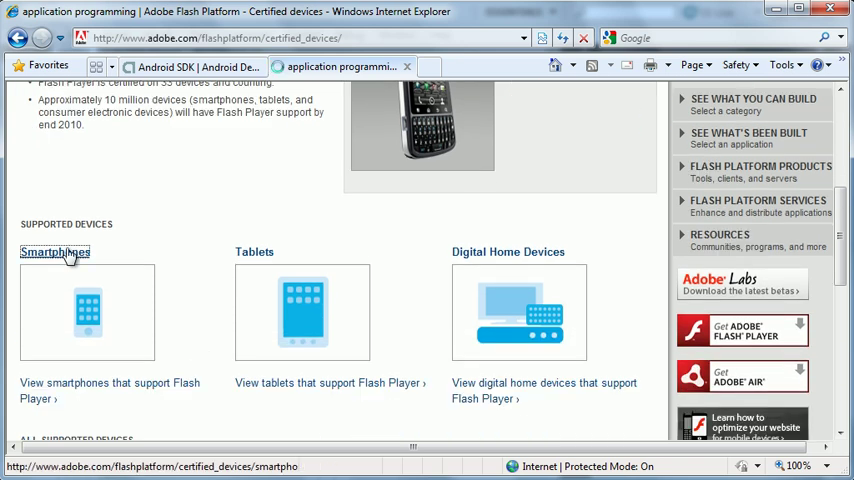
click(56, 252)
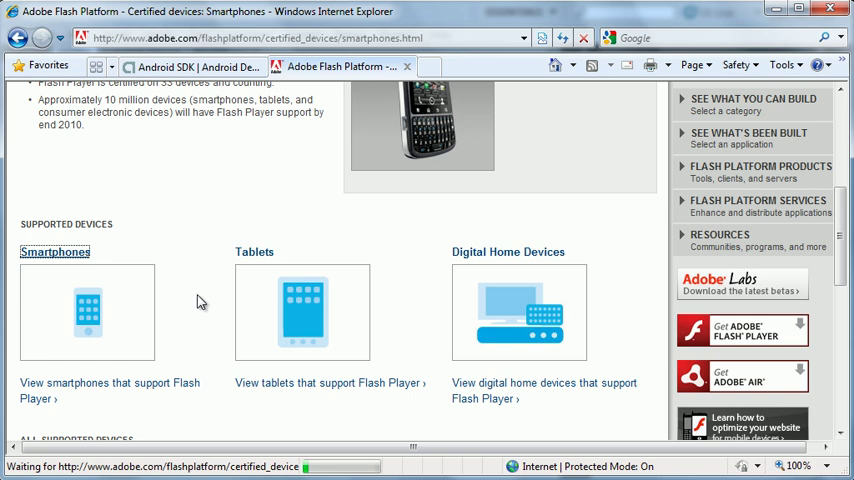
click(56, 252)
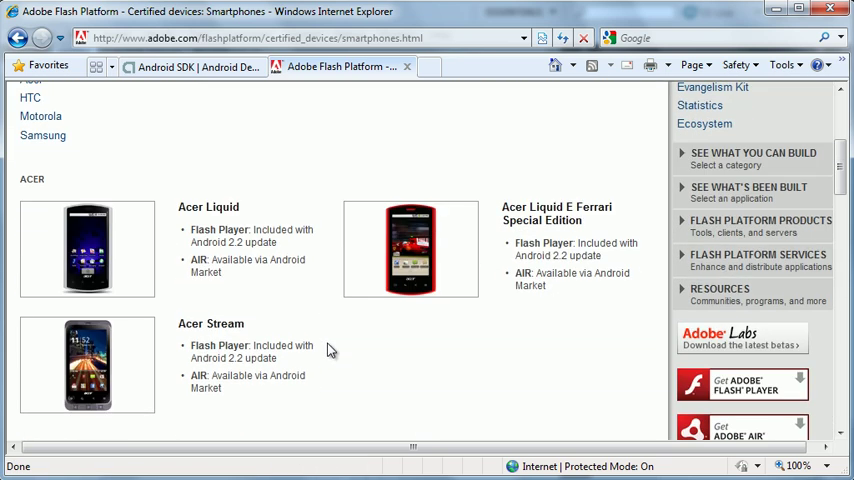
scroll(down, 3)
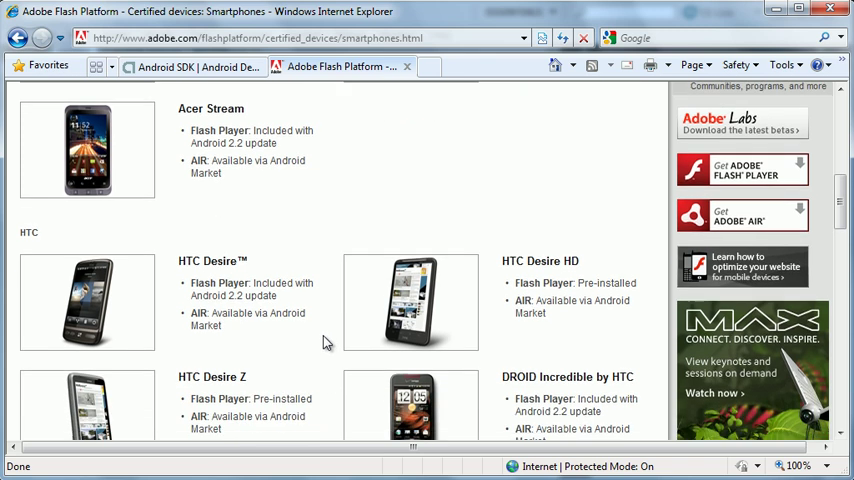